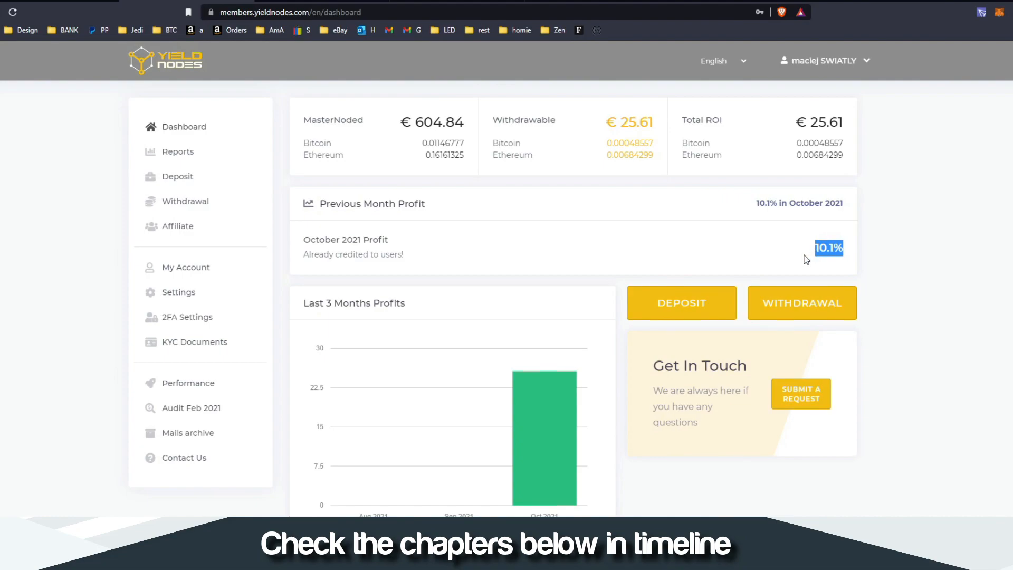
pyautogui.moveTo(748, 268)
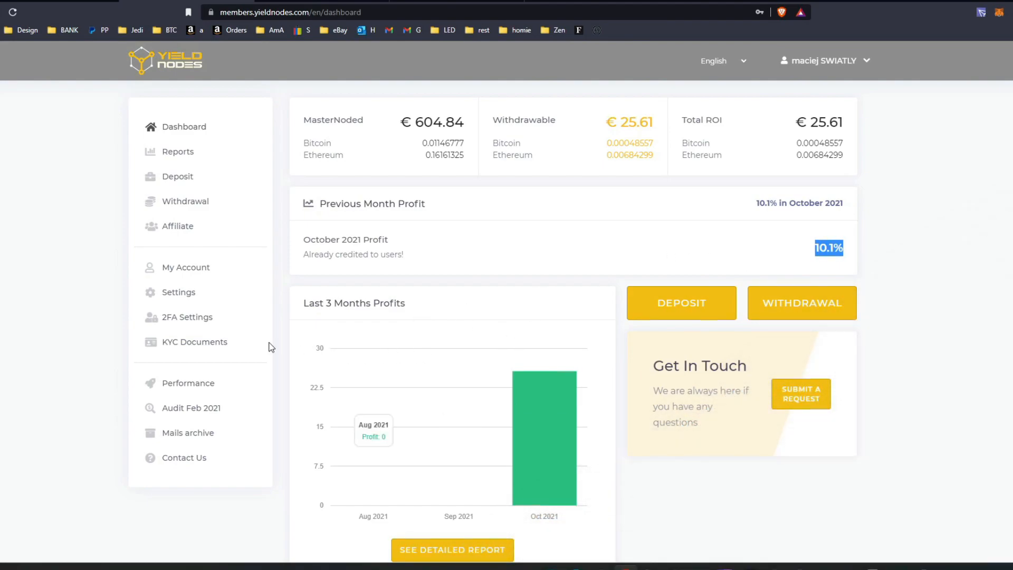
# Browse the withdrawal page and highlight the 8th processing date in the red notice
pyautogui.click(185, 201)
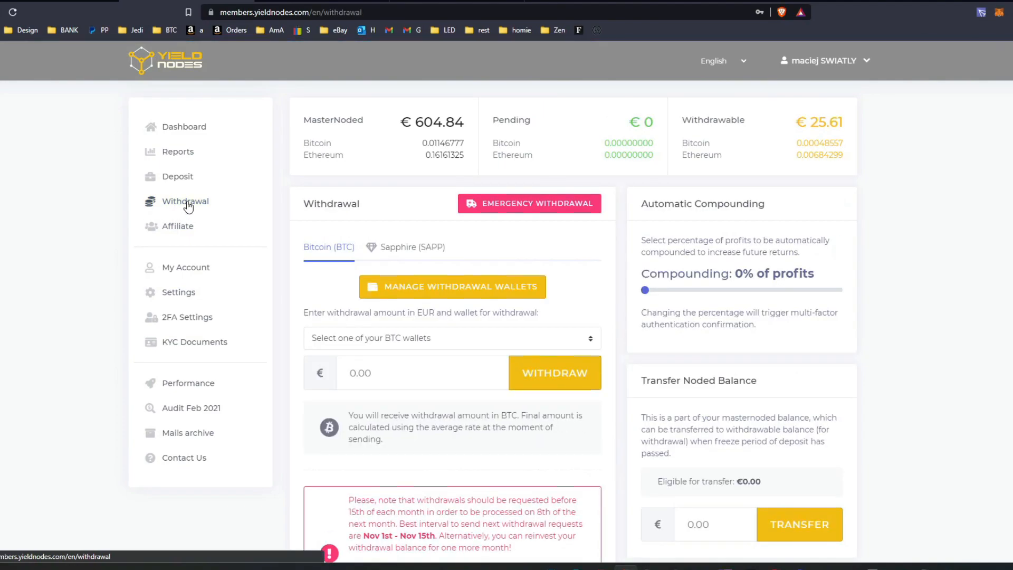
pyautogui.scroll(-3)
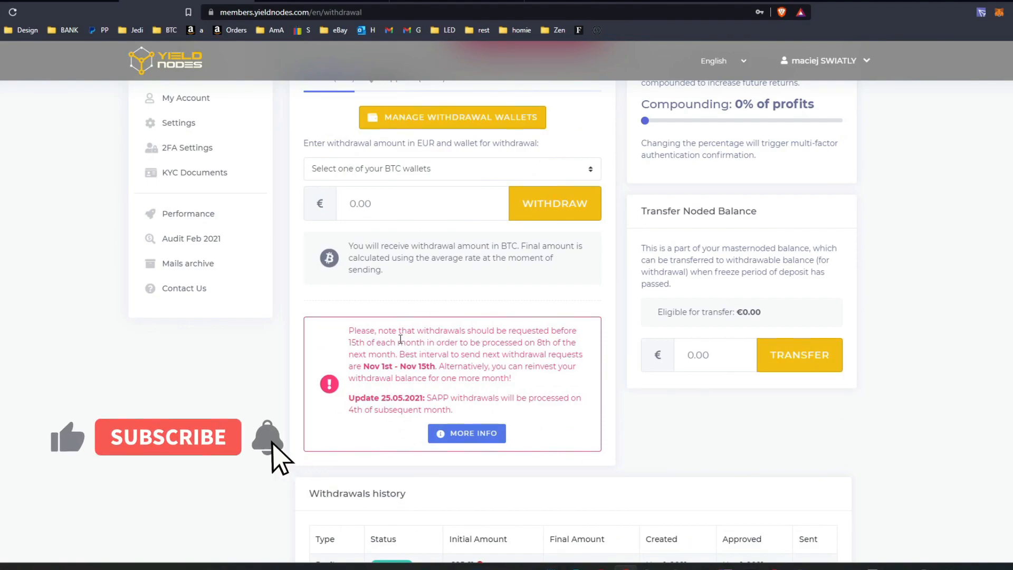
pyautogui.click(167, 437)
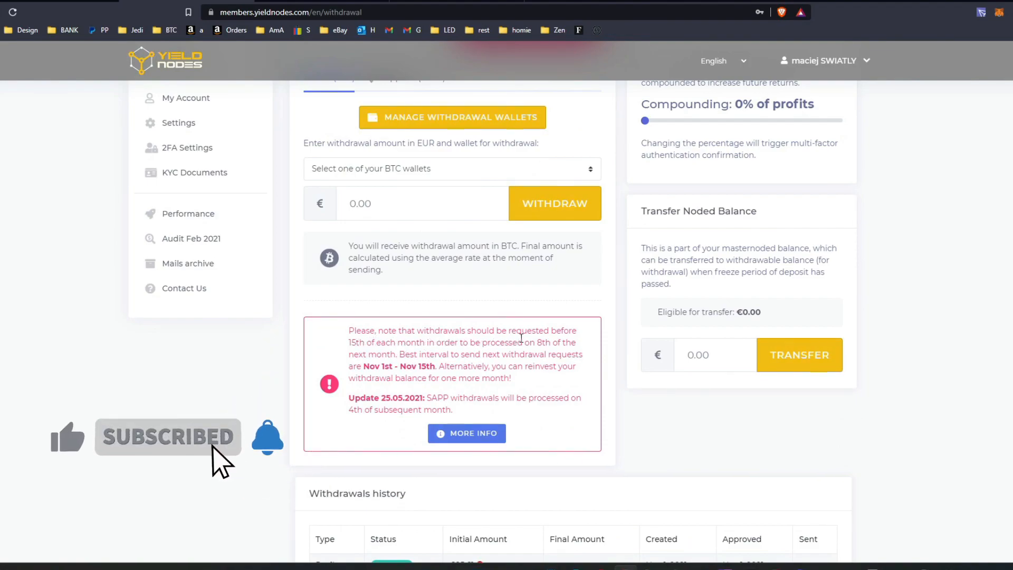
pyautogui.doubleClick(543, 343)
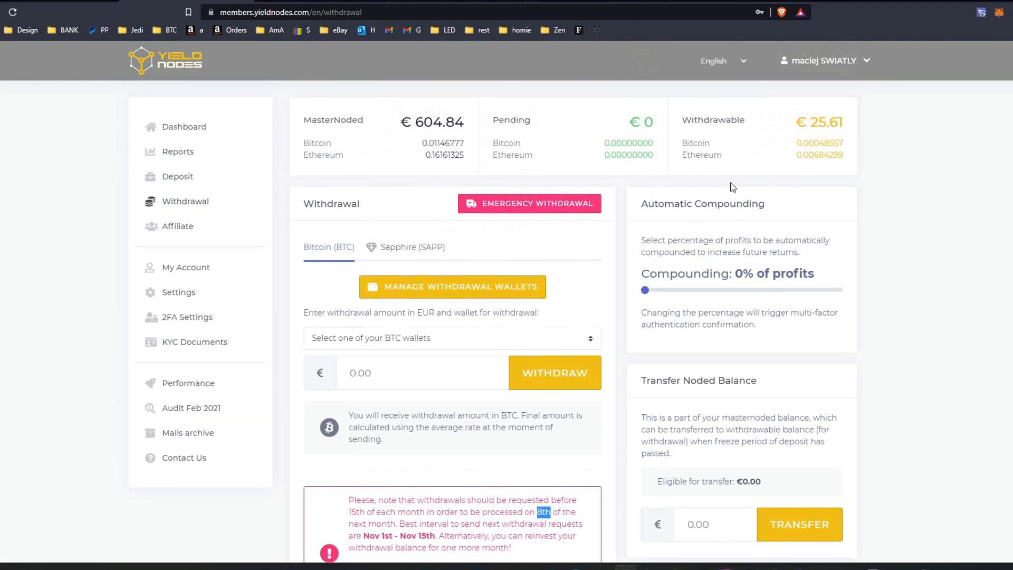
pyautogui.moveTo(781, 333)
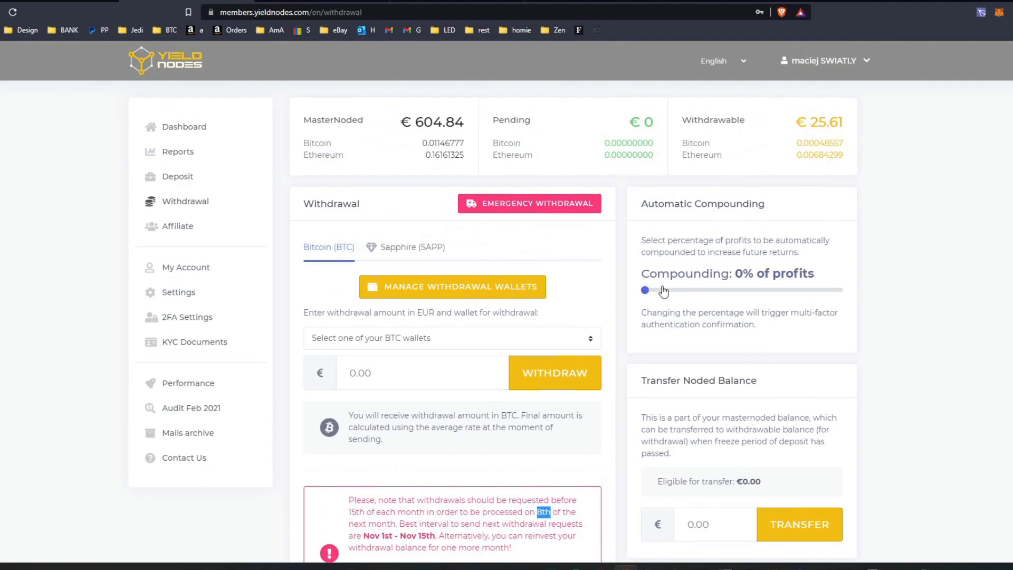
pyautogui.moveTo(757, 220)
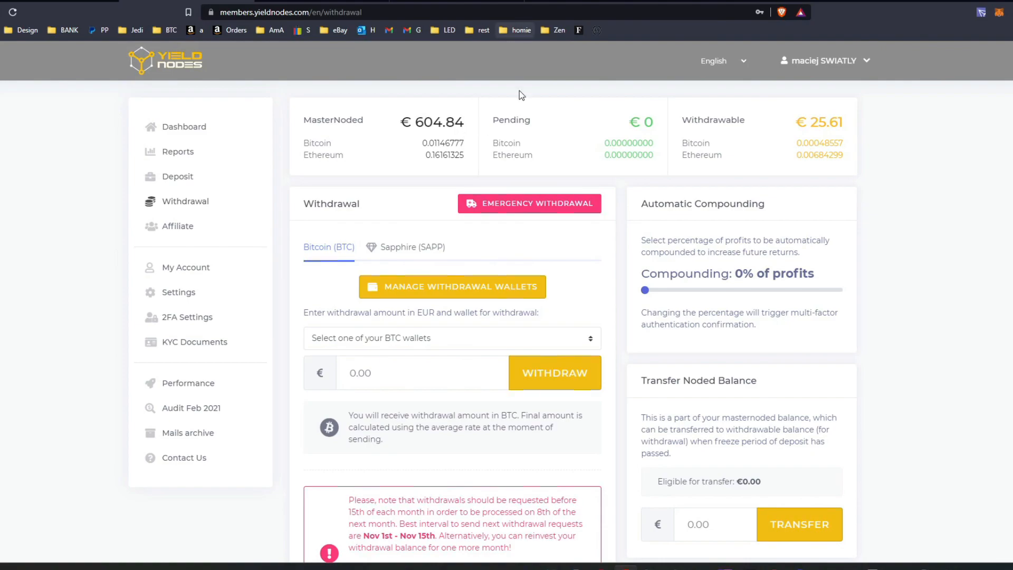
pyautogui.scroll(-3)
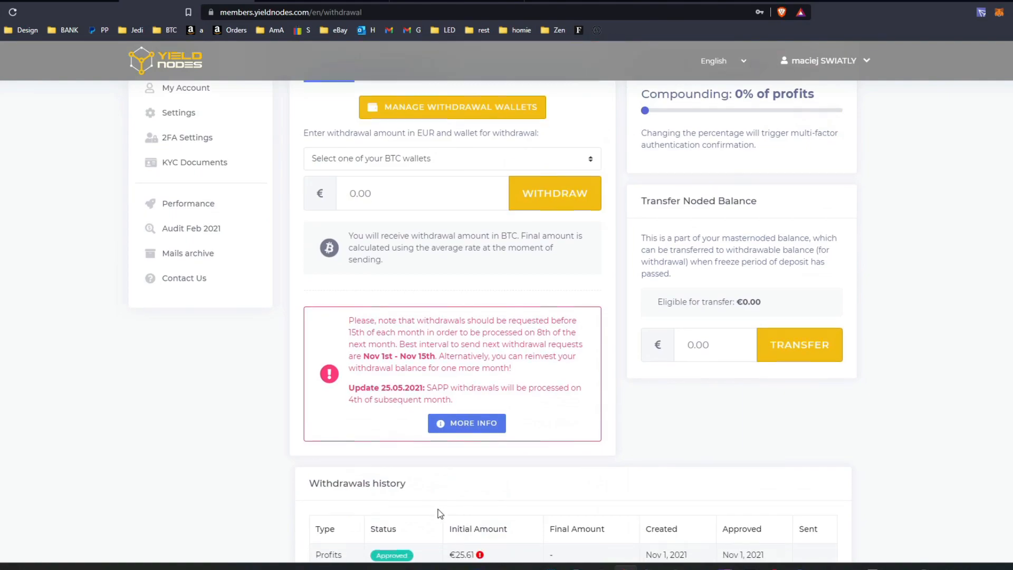
pyautogui.scroll(-3)
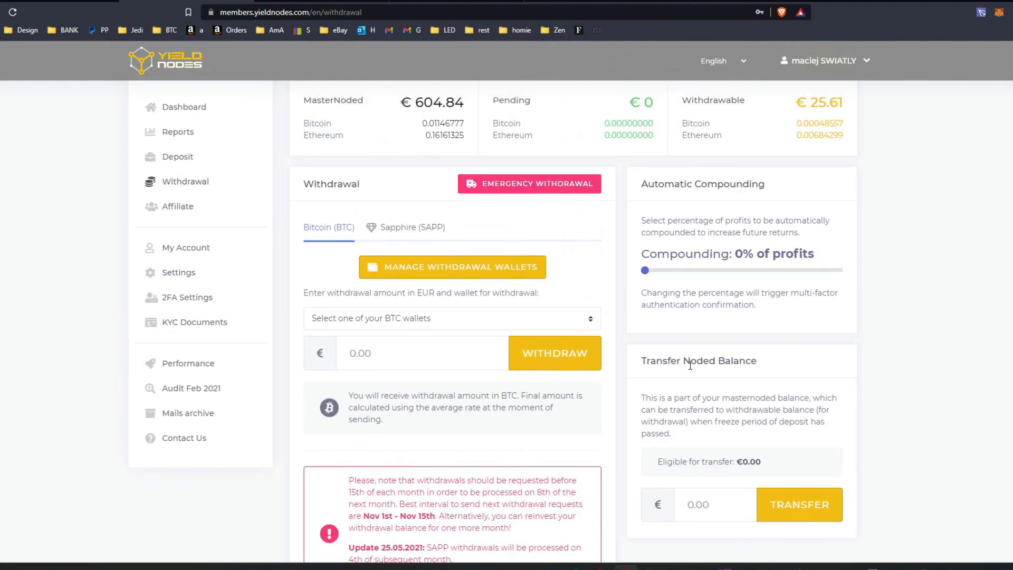
pyautogui.scroll(-3)
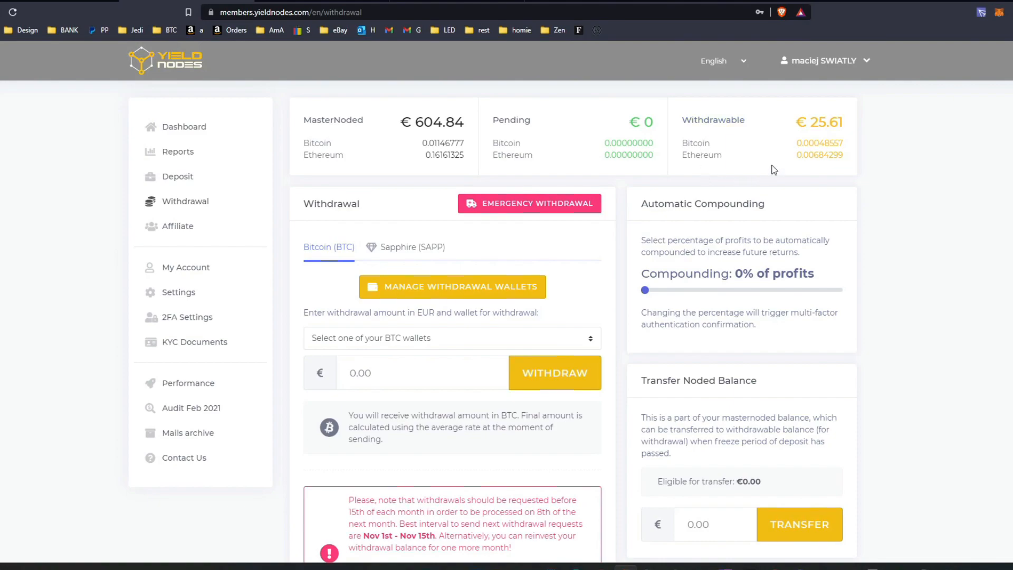
pyautogui.doubleClick(681, 273)
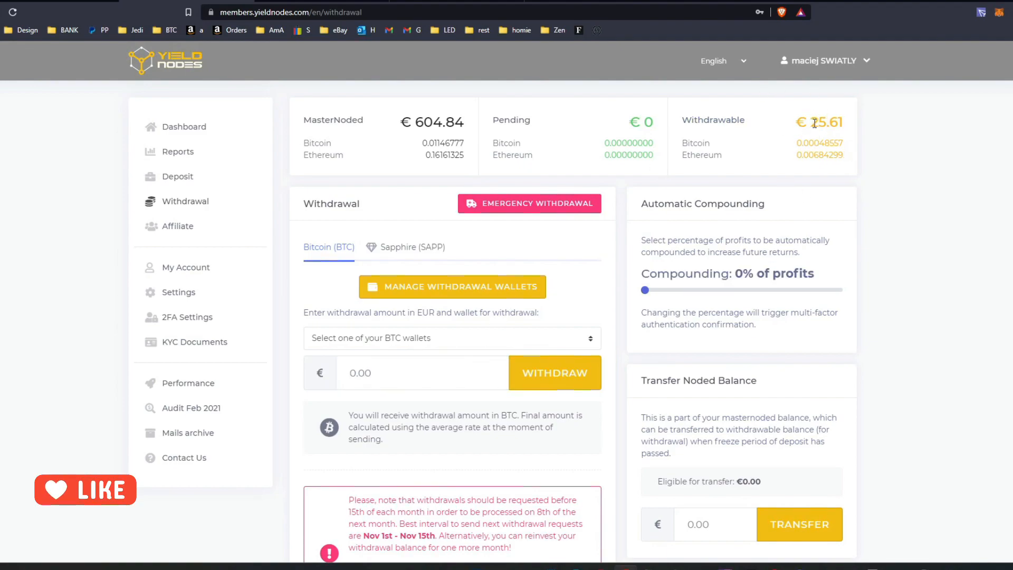
pyautogui.doubleClick(823, 122)
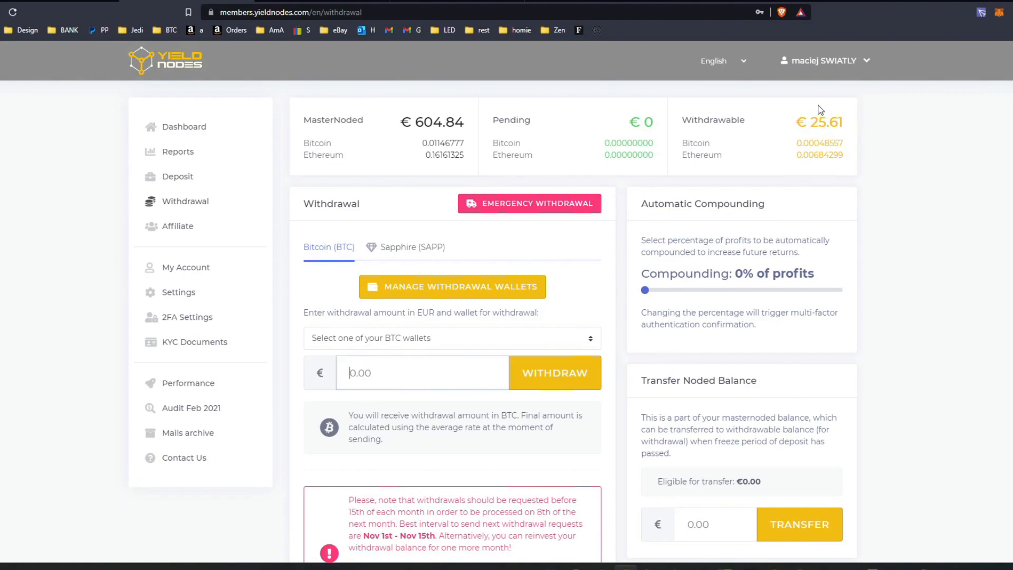
pyautogui.moveTo(819, 118)
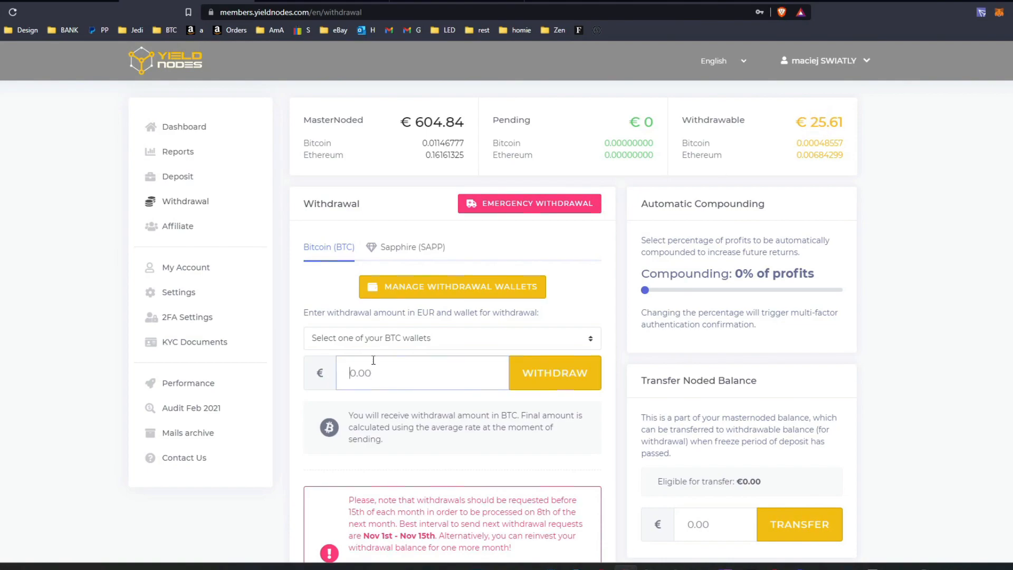
# Choose the exo [BTC] wallet and enter a withdrawal amount of 25 euros
pyautogui.click(451, 338)
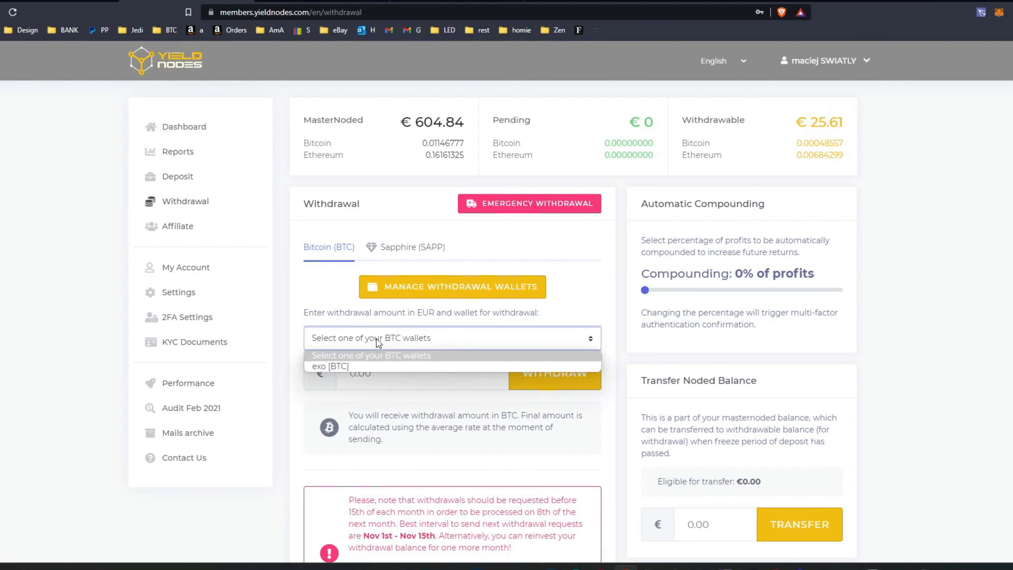
pyautogui.click(329, 366)
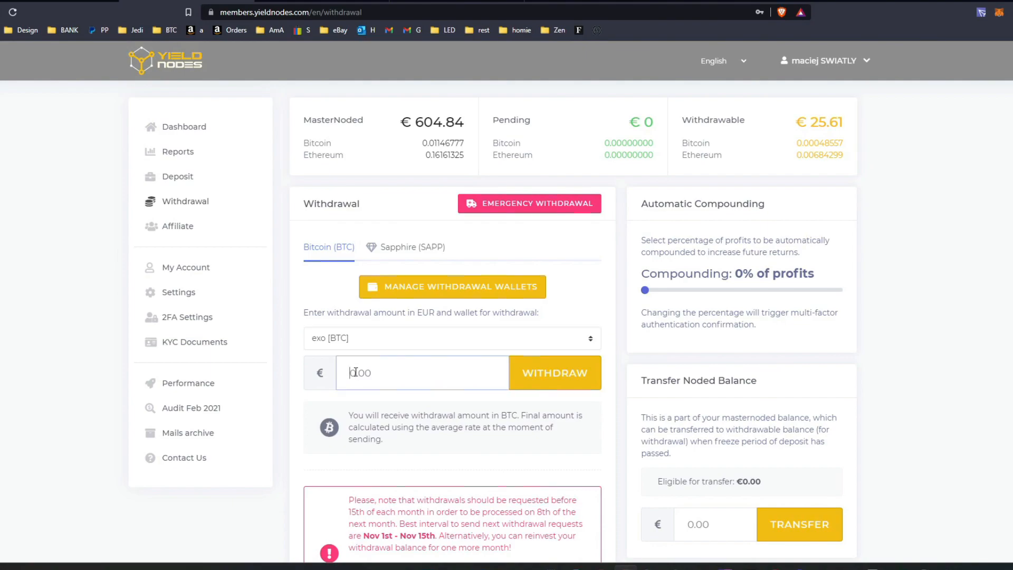
pyautogui.write('25')
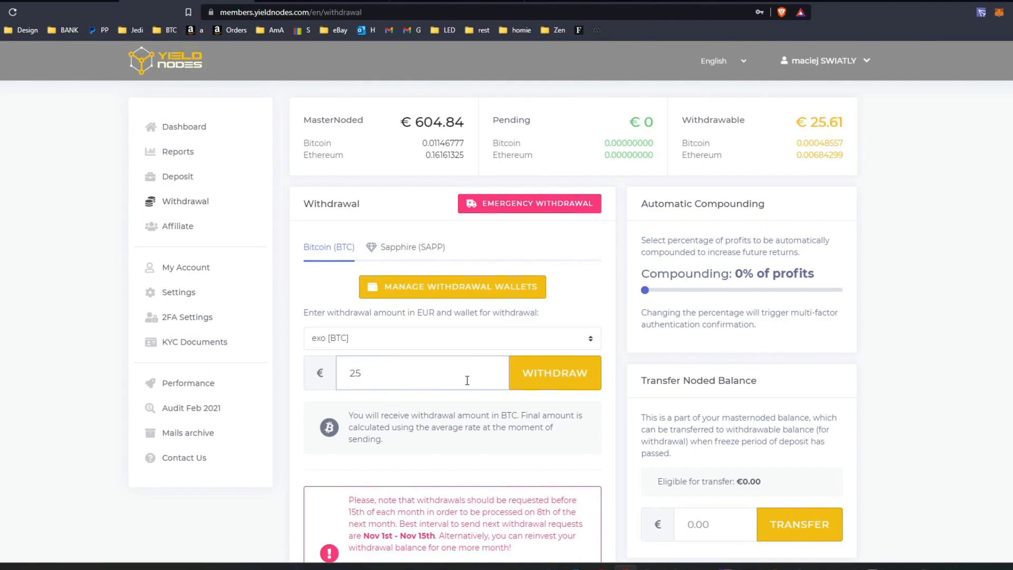
pyautogui.click(553, 373)
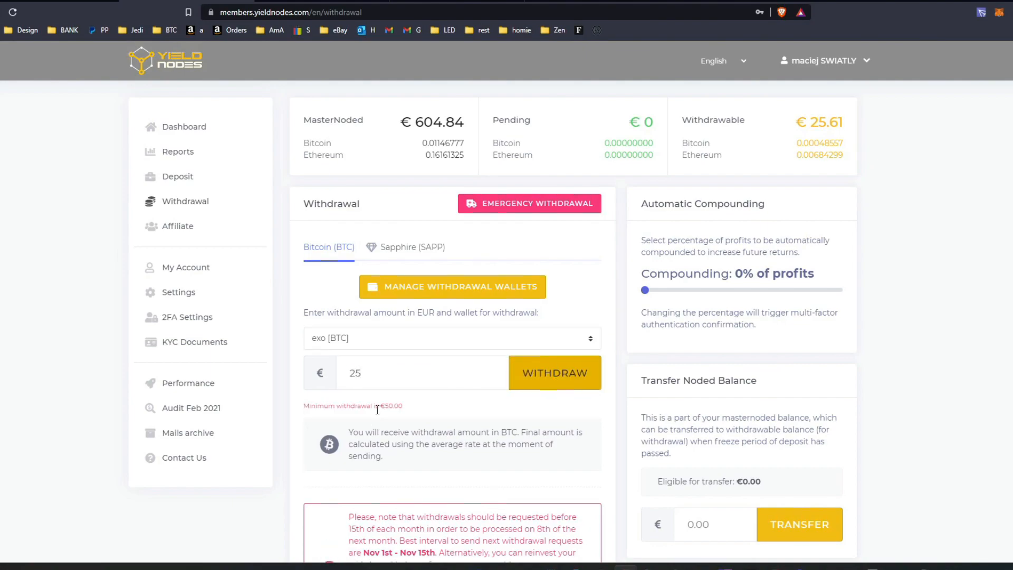
# Highlight the €50.00 minimum withdrawal and the 25 in the withdrawable balance
pyautogui.doubleClick(390, 406)
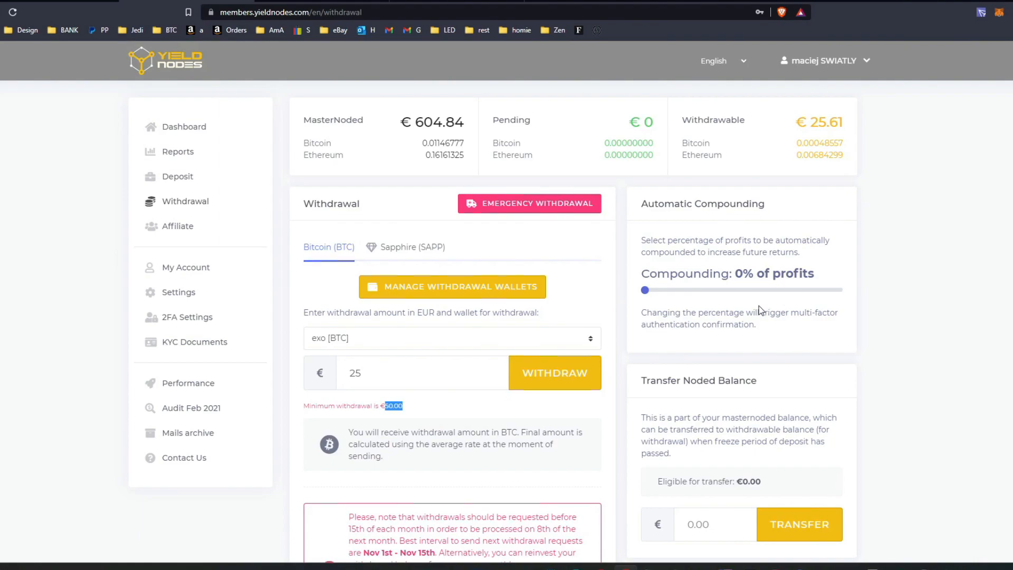
pyautogui.moveTo(638, 353)
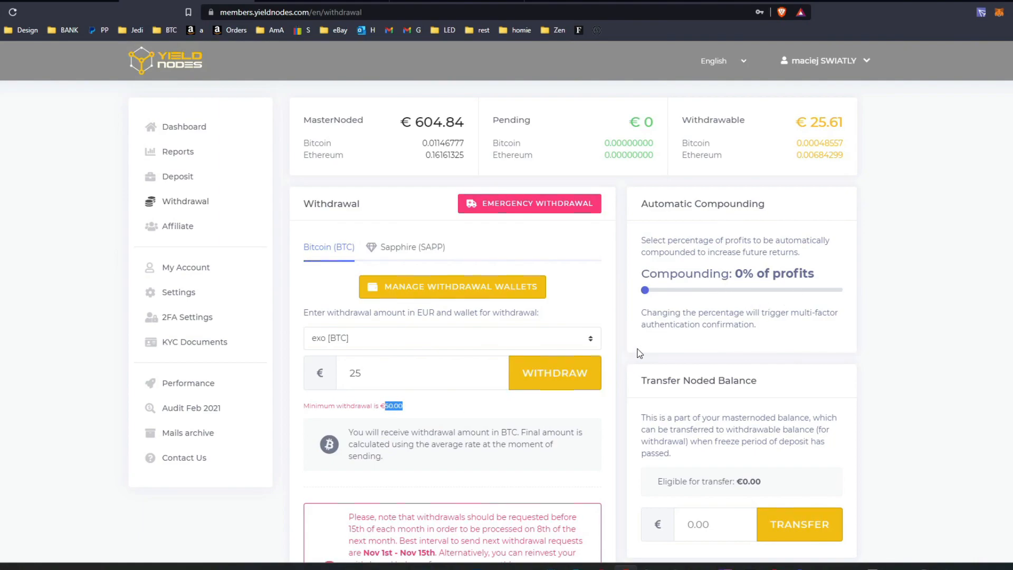
pyautogui.moveTo(855, 174)
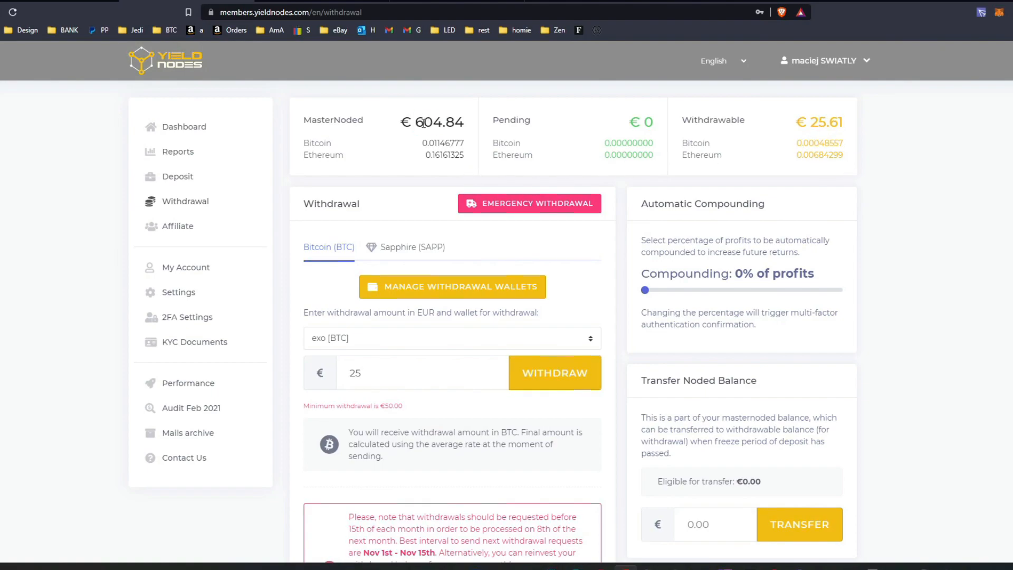
pyautogui.doubleClick(429, 122)
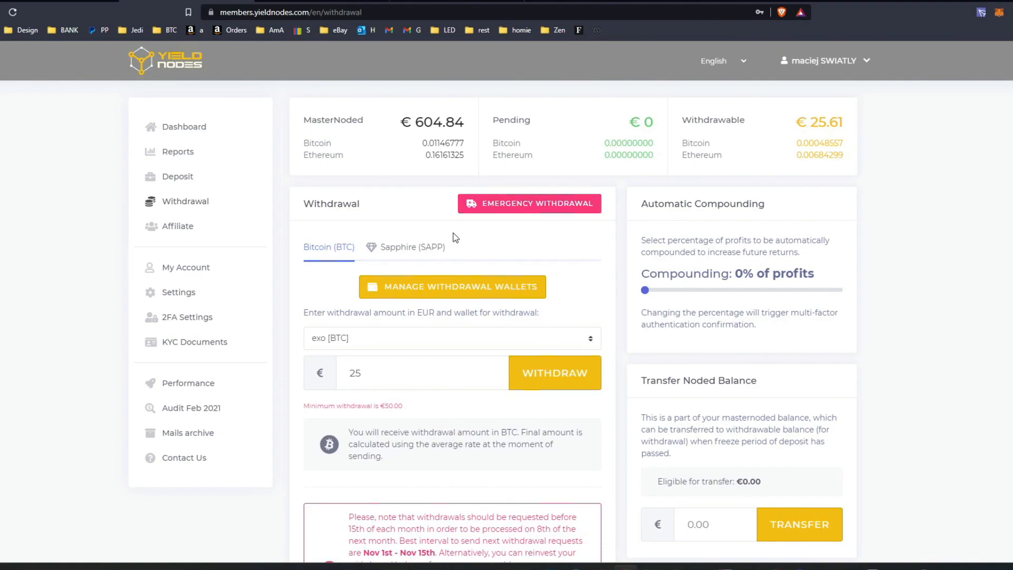
pyautogui.doubleClick(820, 122)
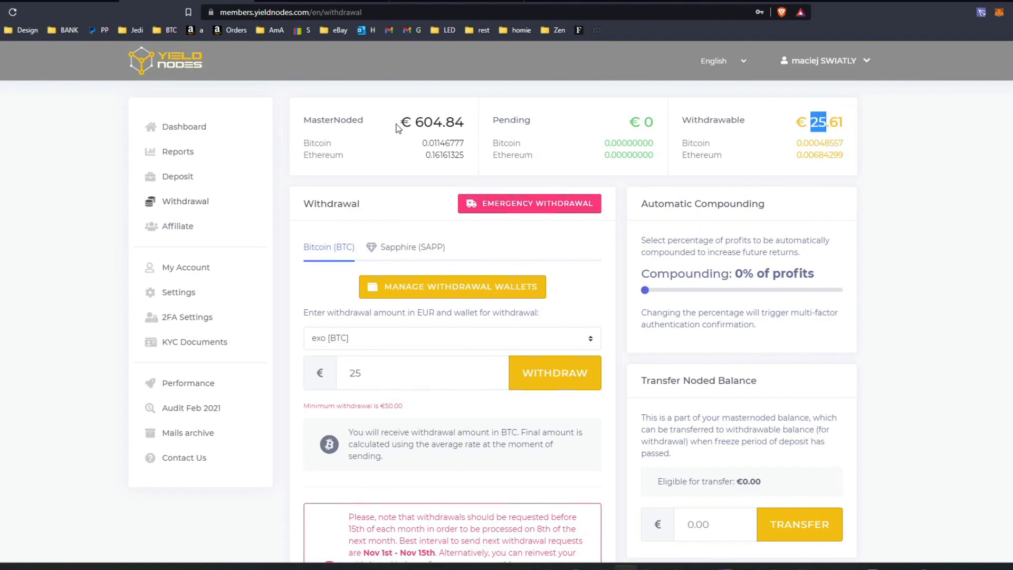
pyautogui.moveTo(489, 190)
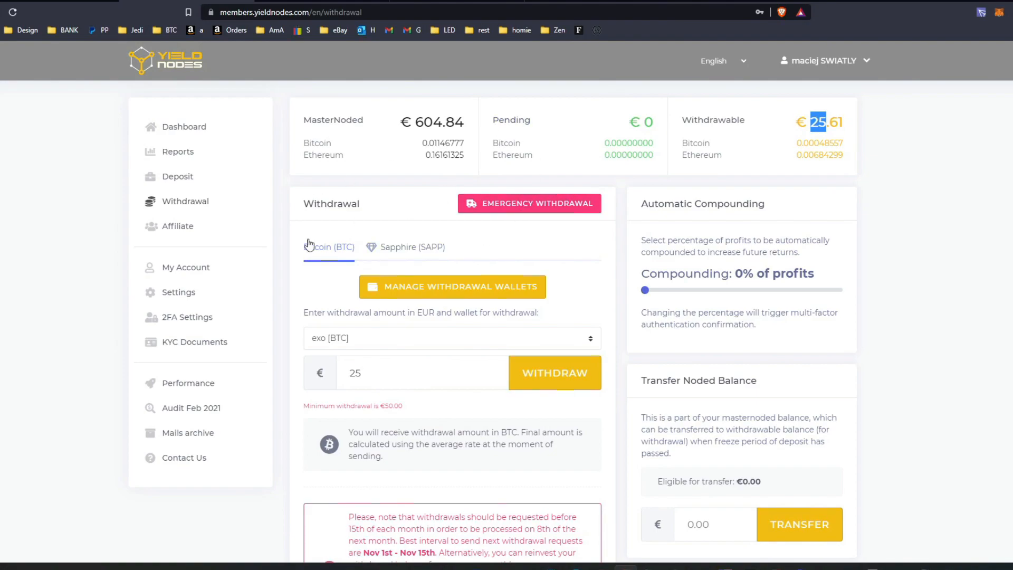
# Return to the dashboard, then open the Performance calculator charting a €5000 deposit
pyautogui.click(184, 126)
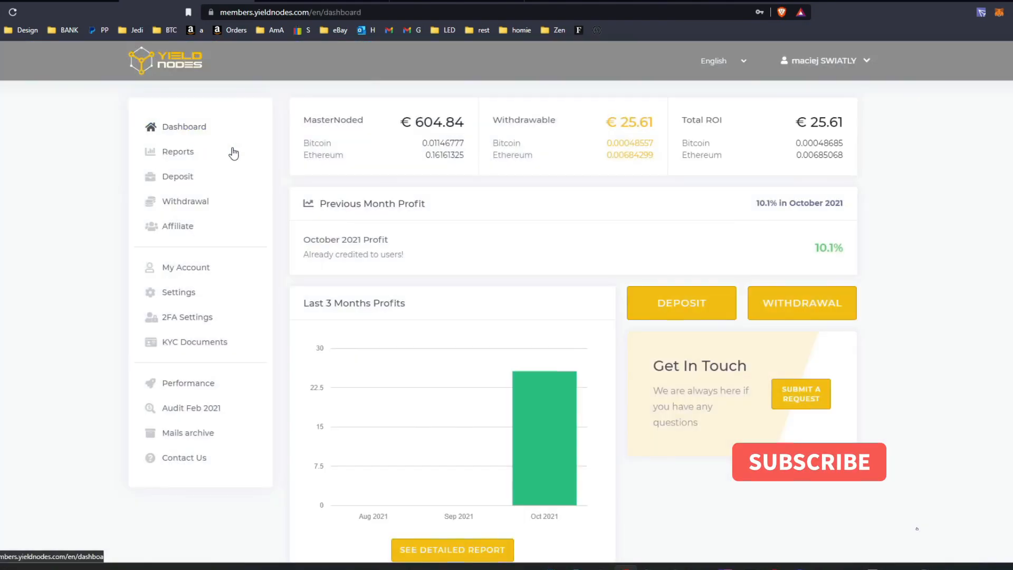
pyautogui.click(808, 461)
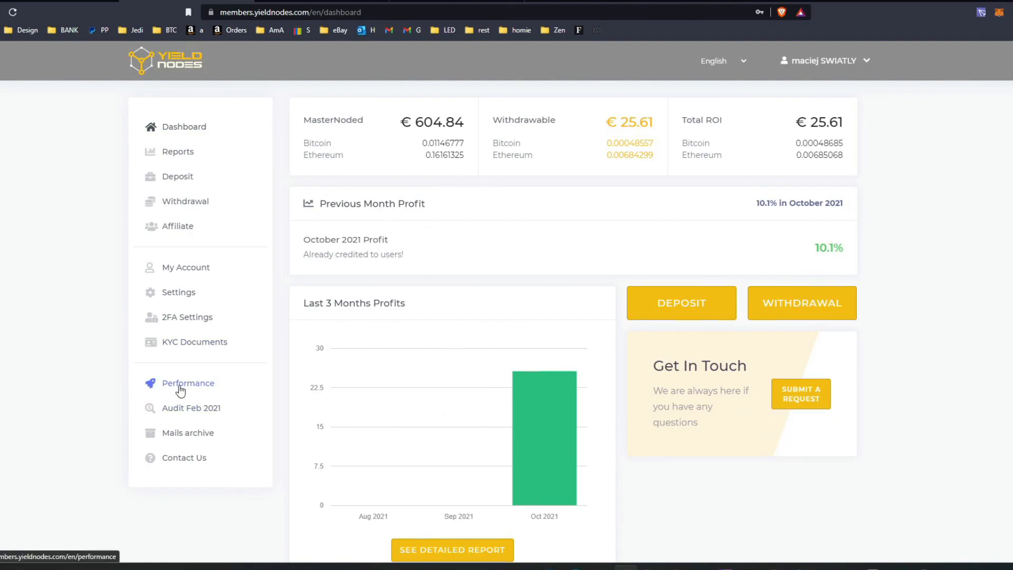
pyautogui.click(187, 383)
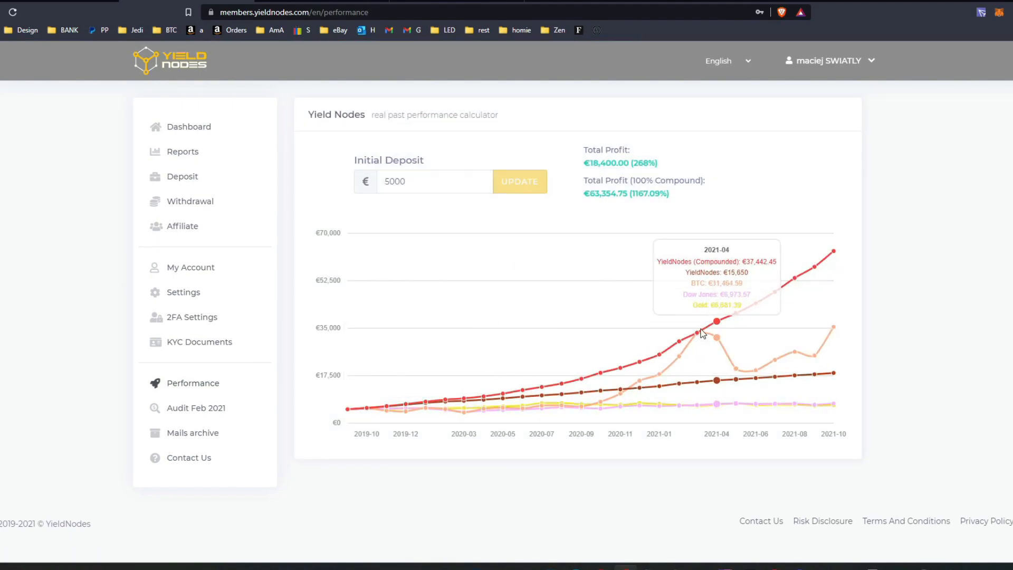
pyautogui.moveTo(210, 407)
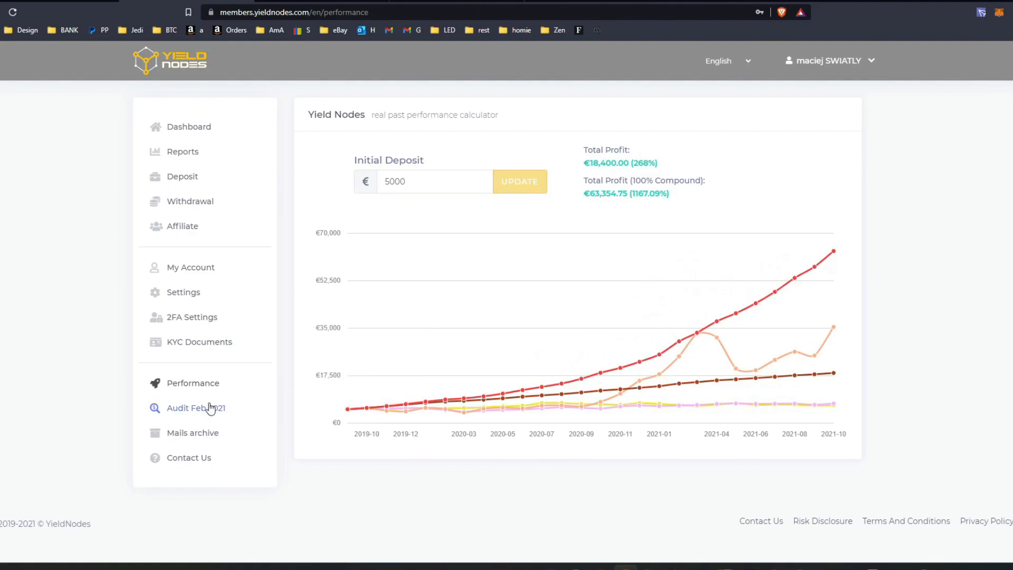
# Read through the Feb 2021 audit report's auditors and disclosure, then return to the dashboard
pyautogui.click(191, 408)
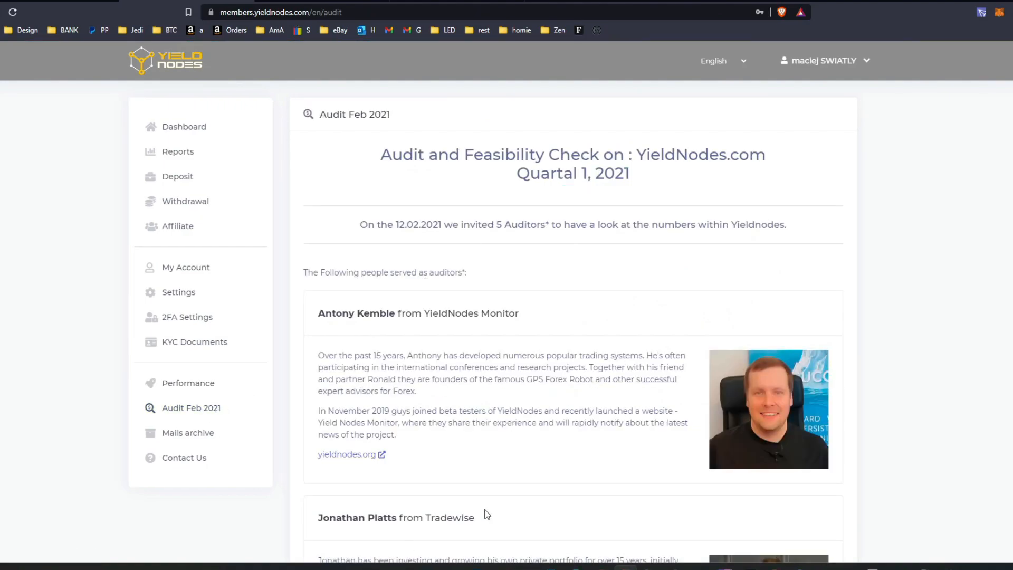
pyautogui.doubleClick(448, 313)
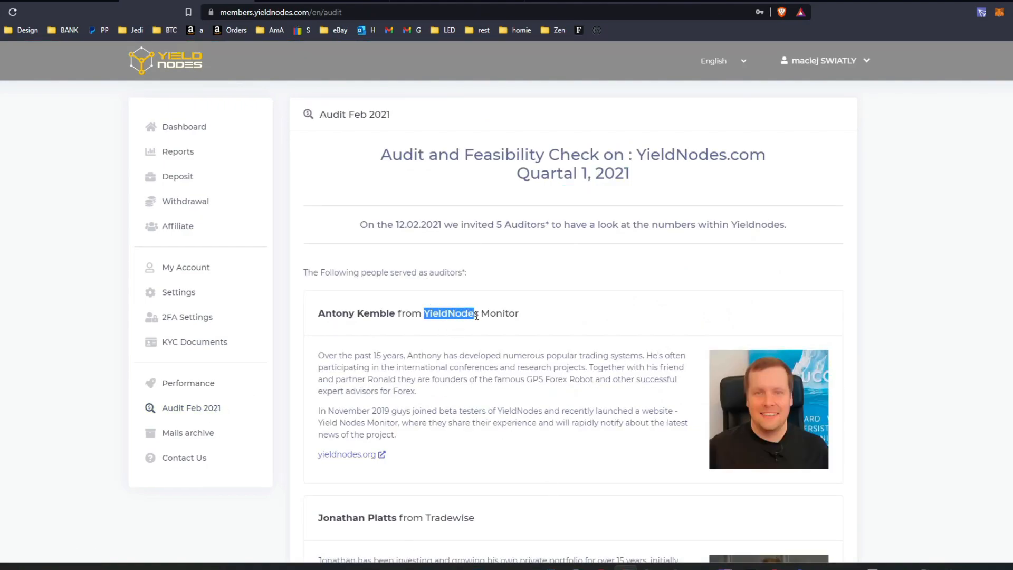
pyautogui.scroll(-3)
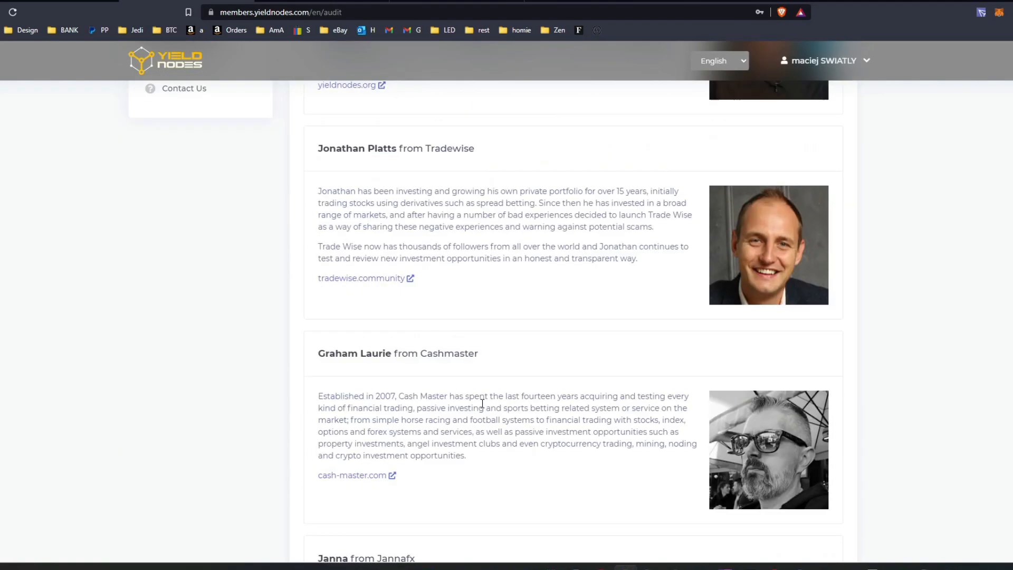
pyautogui.scroll(-3)
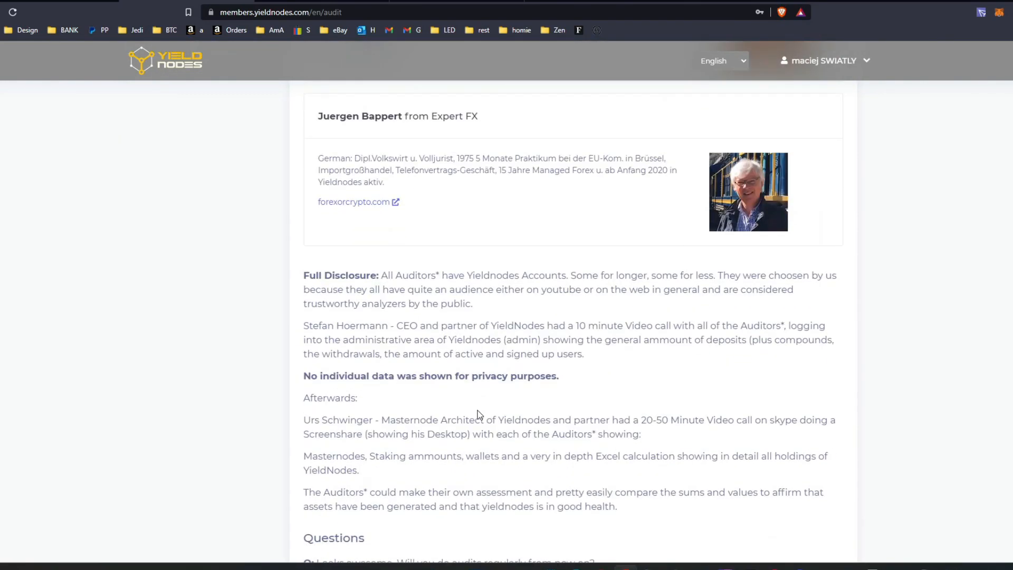
pyautogui.scroll(-3)
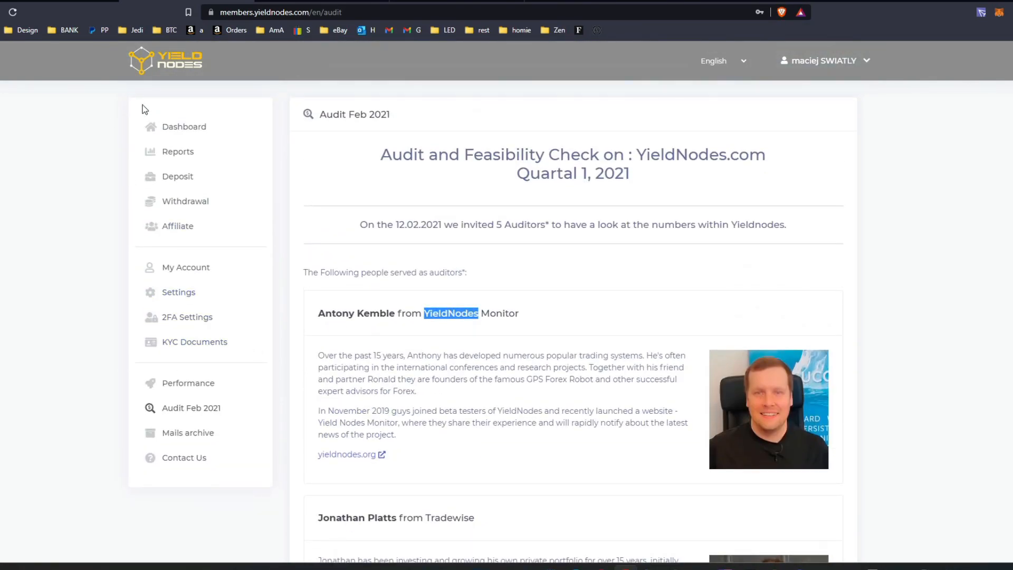
pyautogui.click(184, 126)
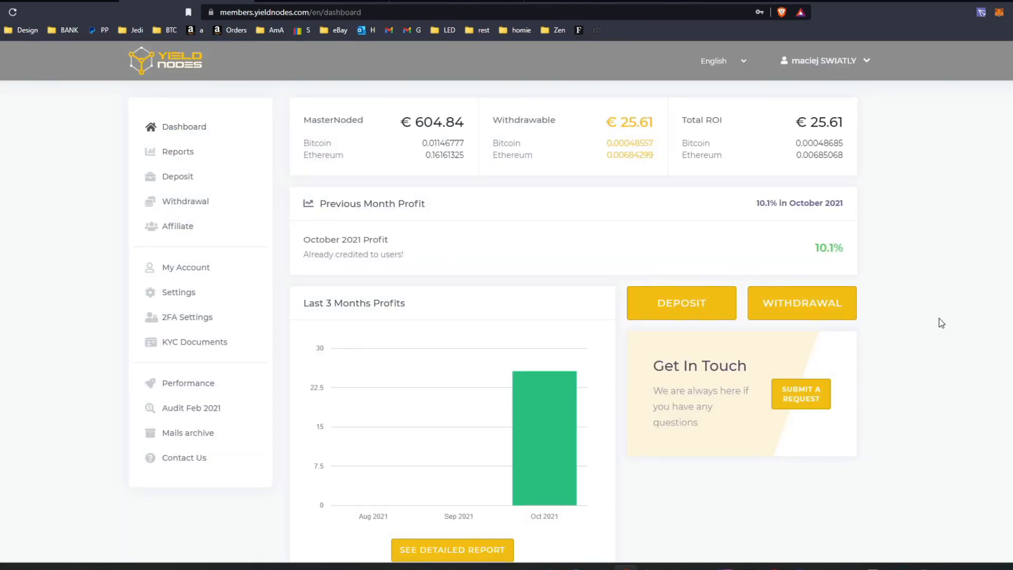
pyautogui.moveTo(376, 252)
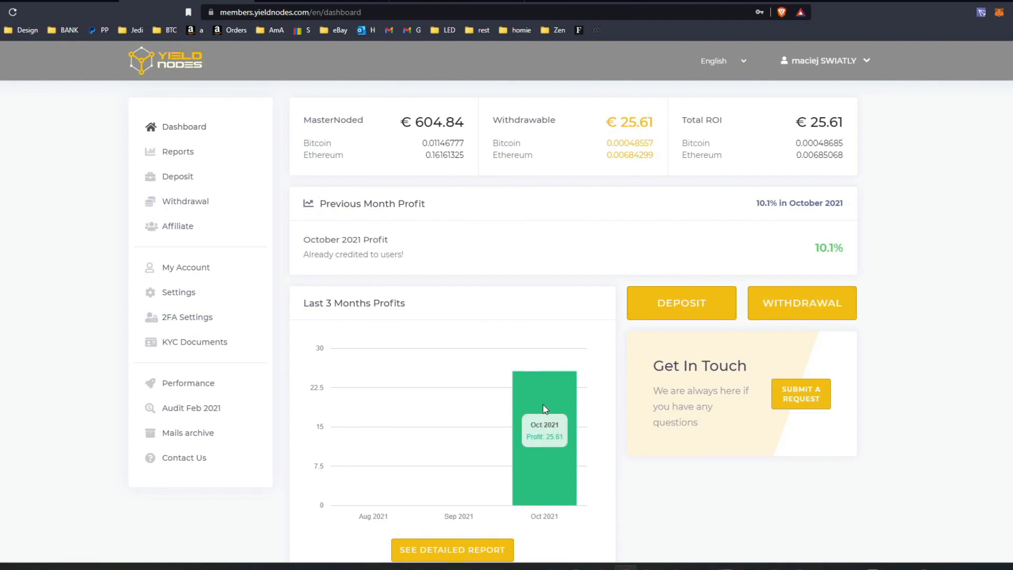
# Open the Reports page showing €25.61 net profit and a 109.5% fund return
pyautogui.click(177, 151)
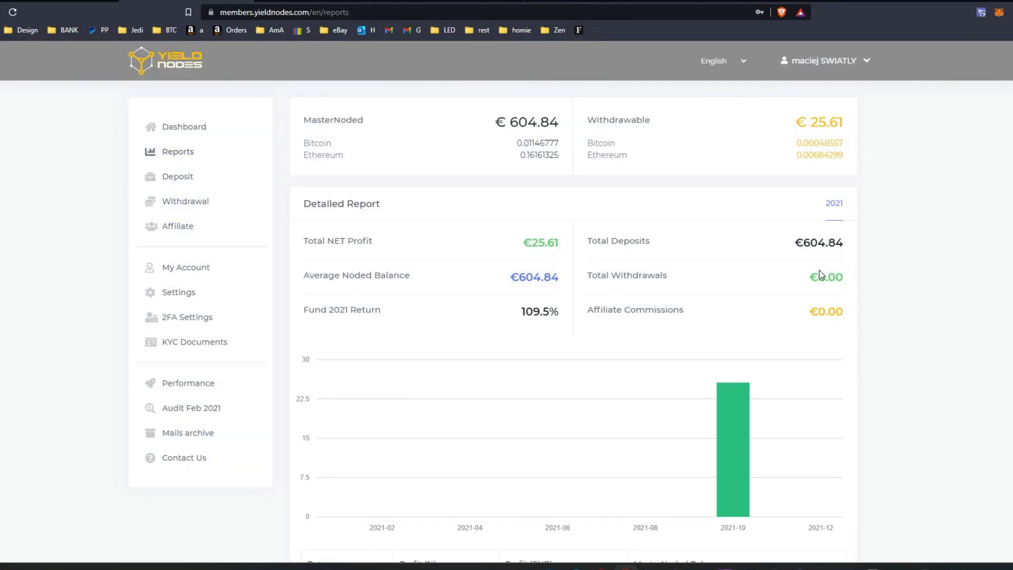
pyautogui.moveTo(431, 206)
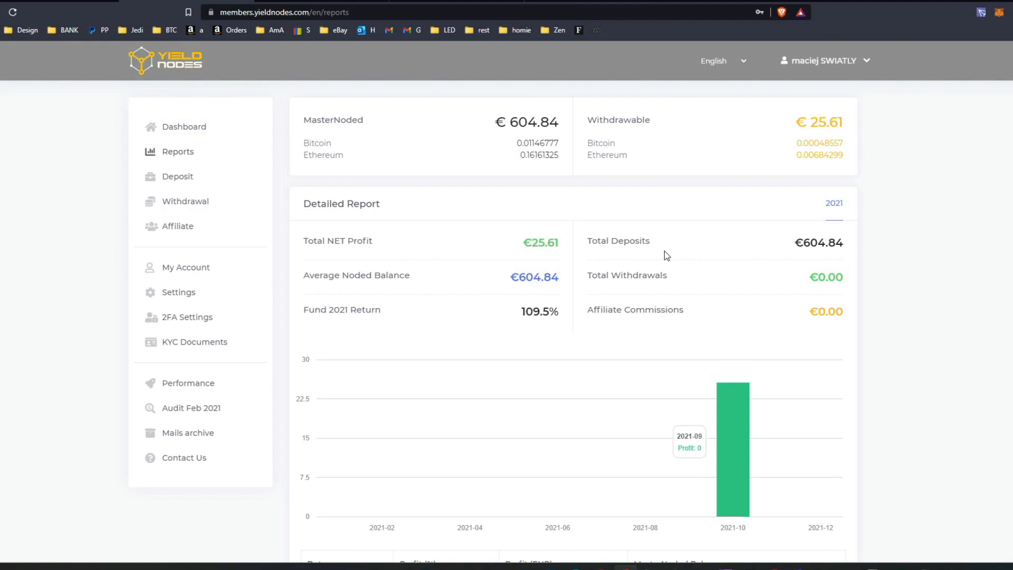
# Visit the Deposit page, then go back to the Withdrawal page
pyautogui.click(177, 176)
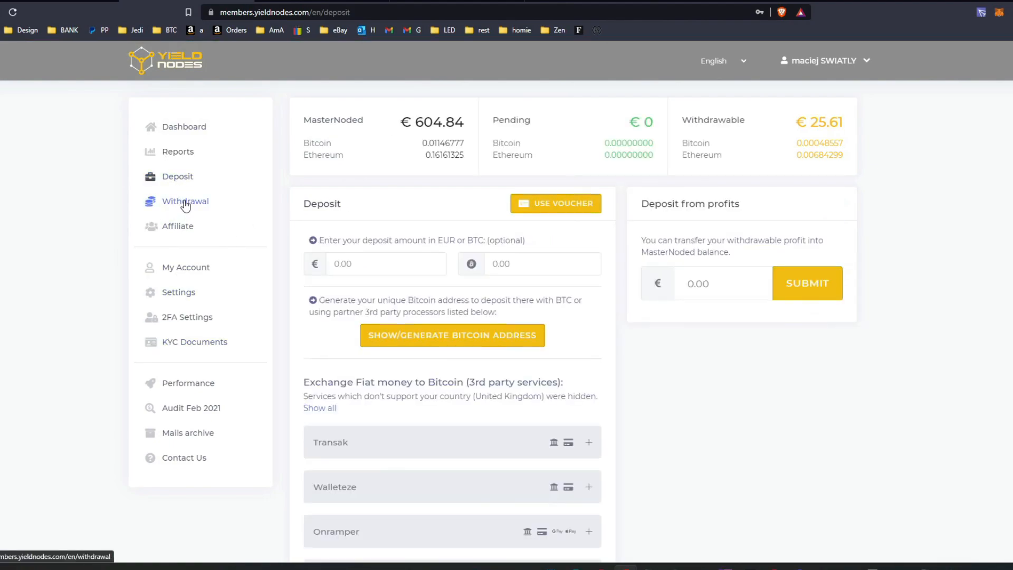
pyautogui.click(185, 201)
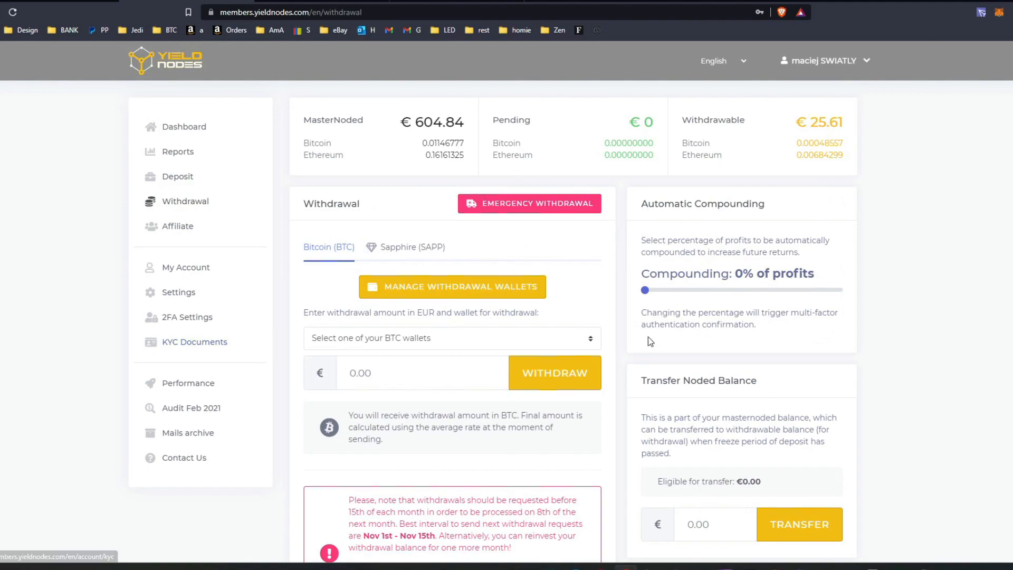
# Drag automatic compounding to 100% of profits and confirm with the Authy code
pyautogui.moveTo(643, 290); pyautogui.dragTo(834, 290)
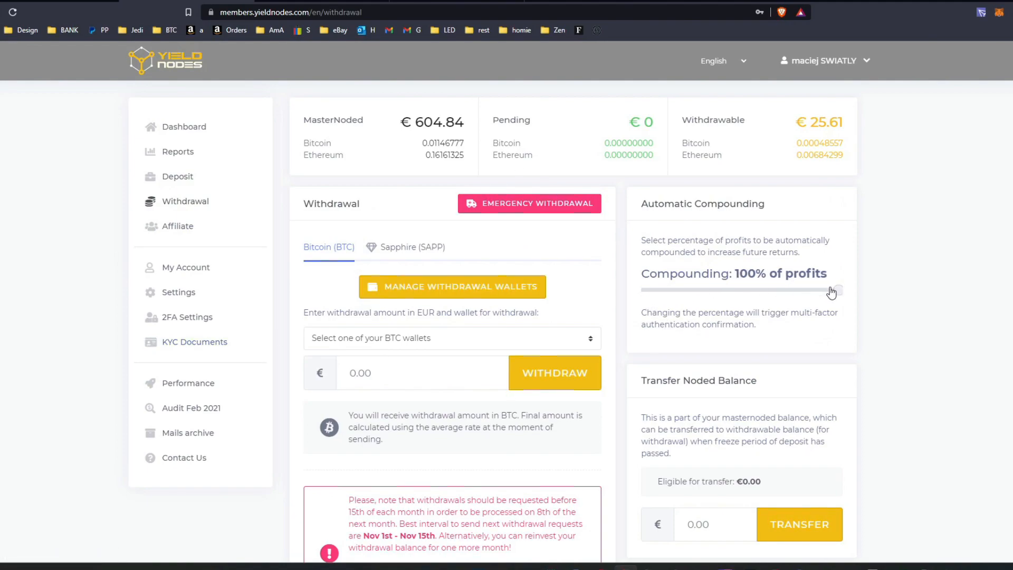
pyautogui.moveTo(831, 290); pyautogui.dragTo(839, 290)
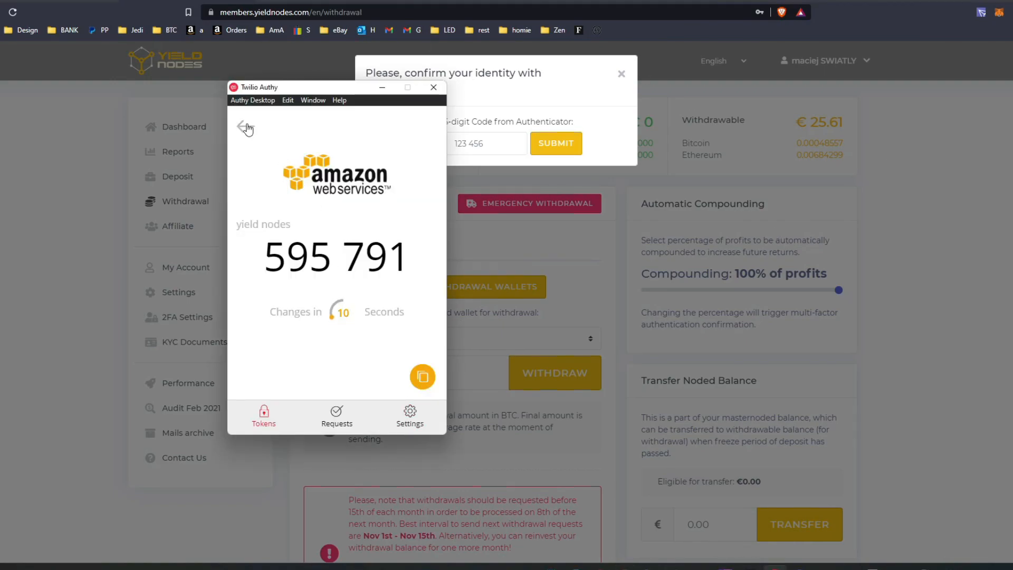
pyautogui.click(245, 127)
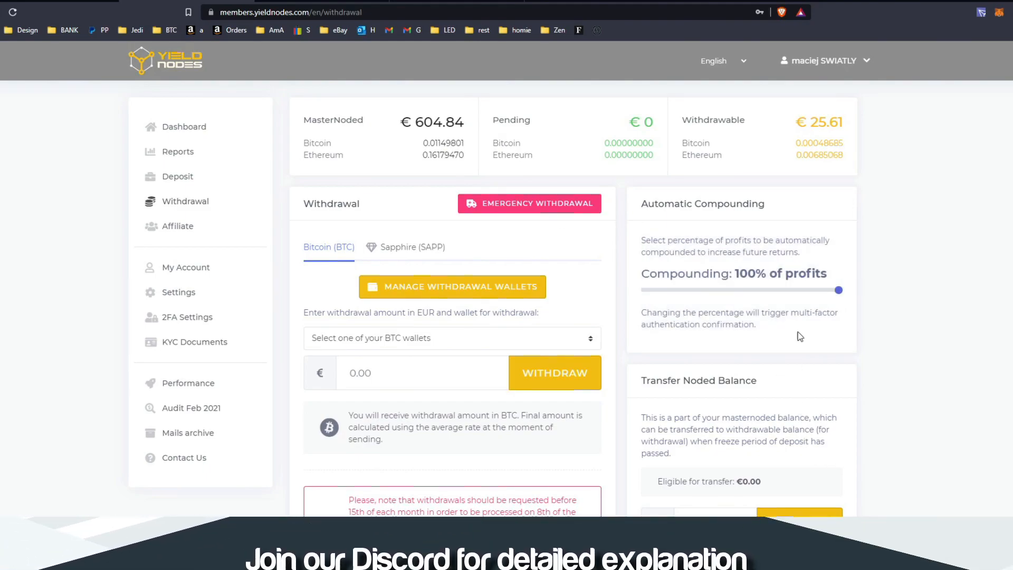
# Highlight the withdrawable Euro and Bitcoin amounts, then return to the dashboard
pyautogui.doubleClick(750, 274)
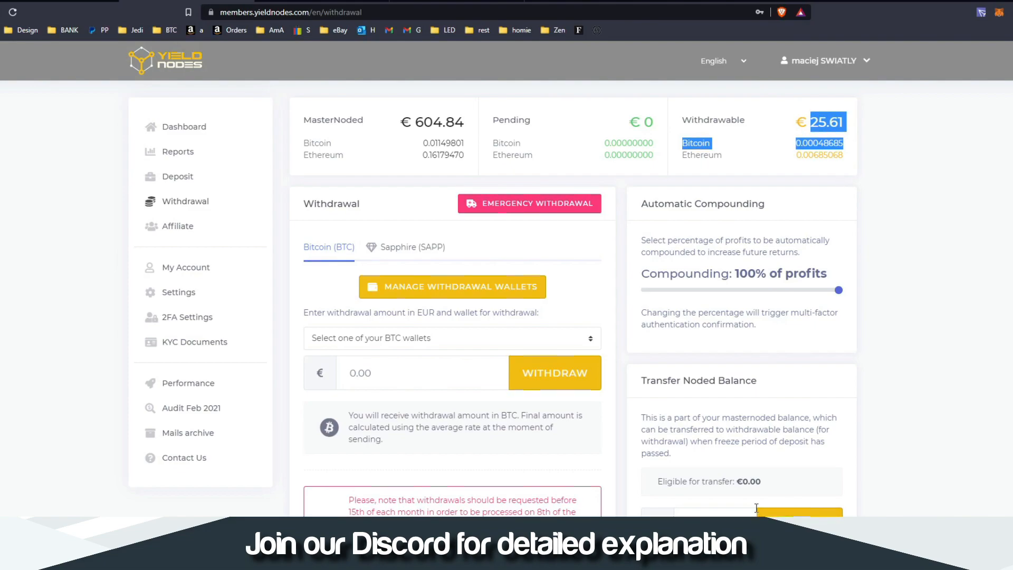
pyautogui.moveTo(698, 465)
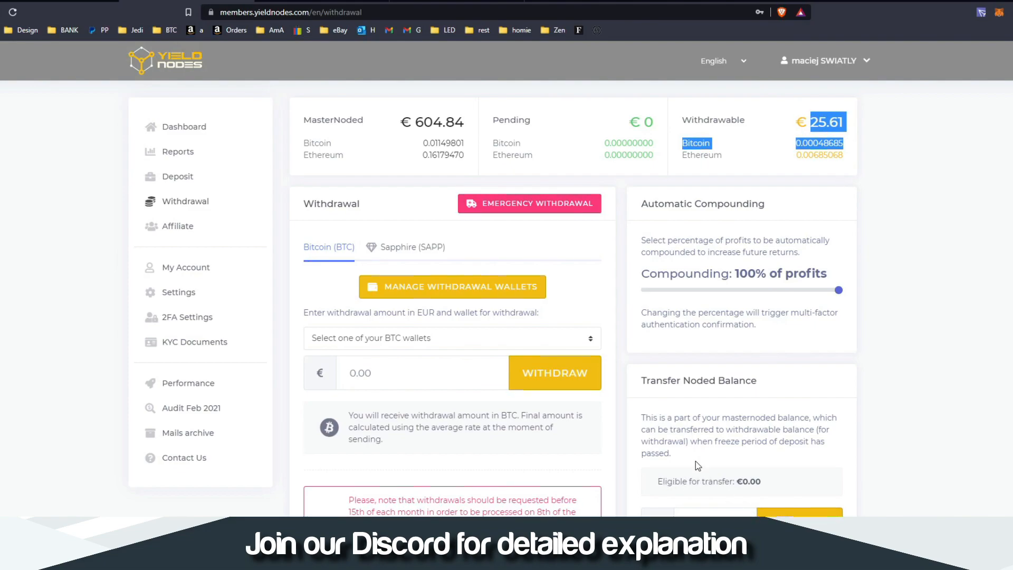
pyautogui.moveTo(255, 181)
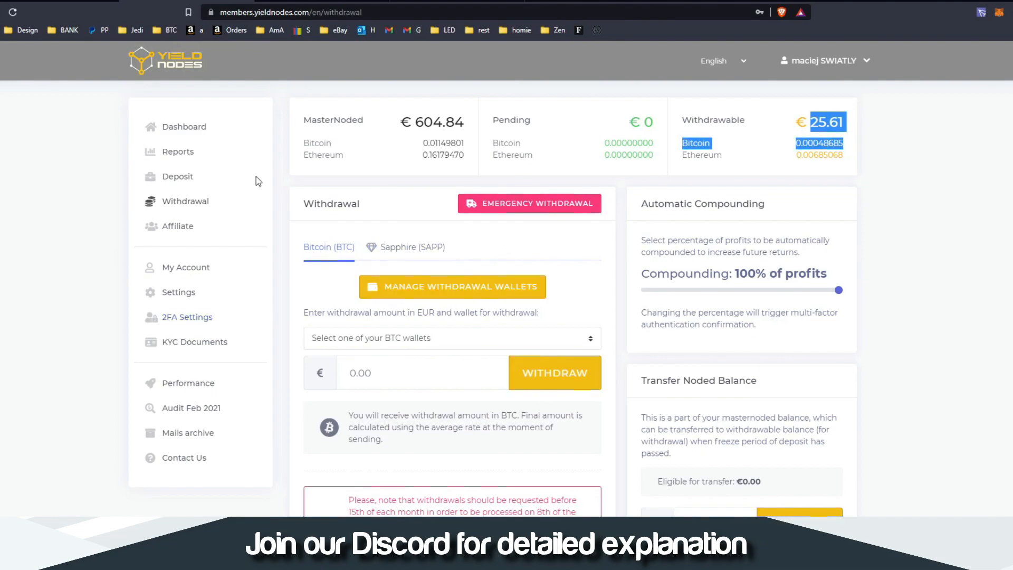
pyautogui.click(184, 127)
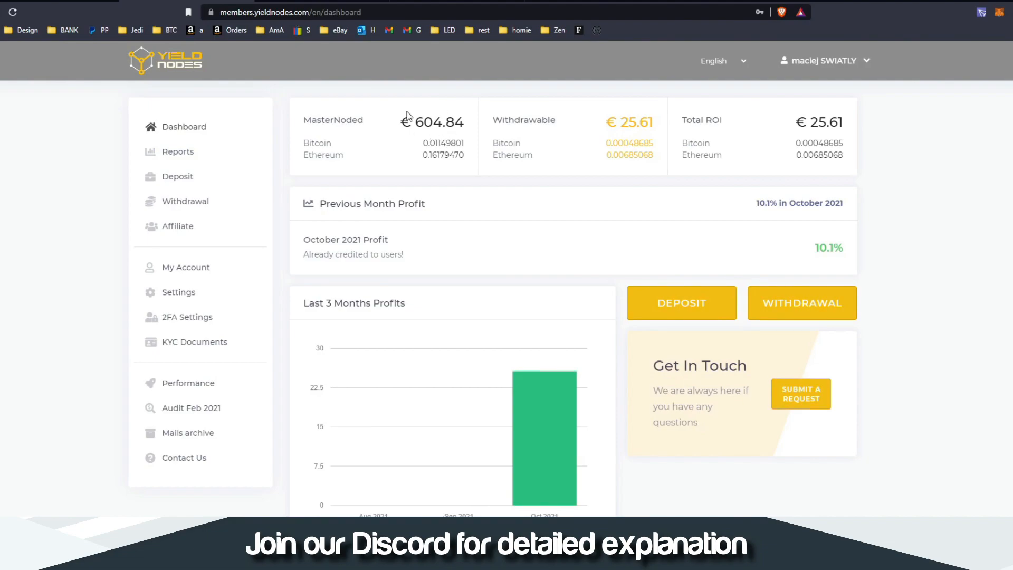
# Highlight the MasterNoded Bitcoin and Ethereum amounts and the October 2021 profit figures
pyautogui.doubleClick(428, 122)
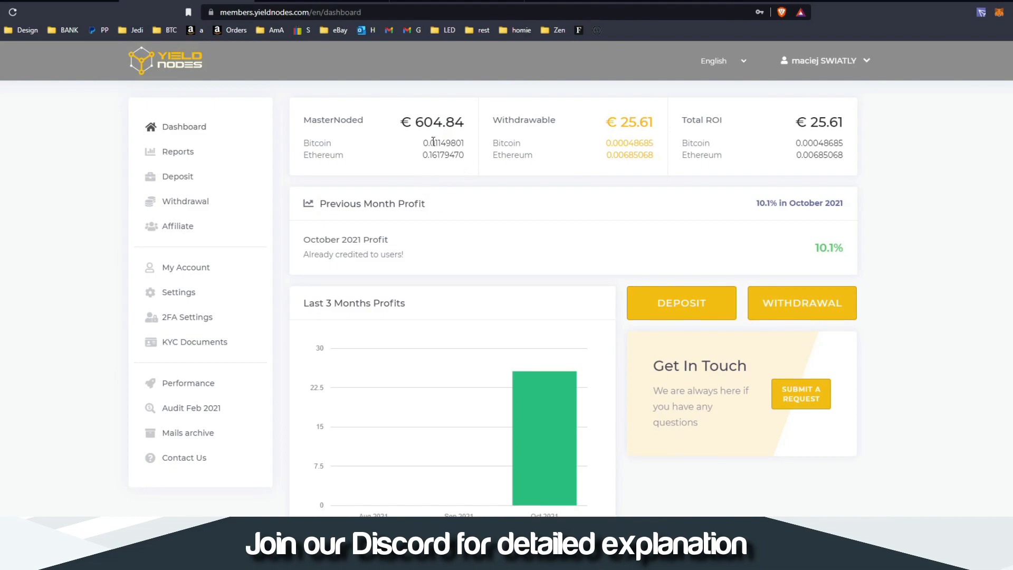
pyautogui.doubleClick(428, 122)
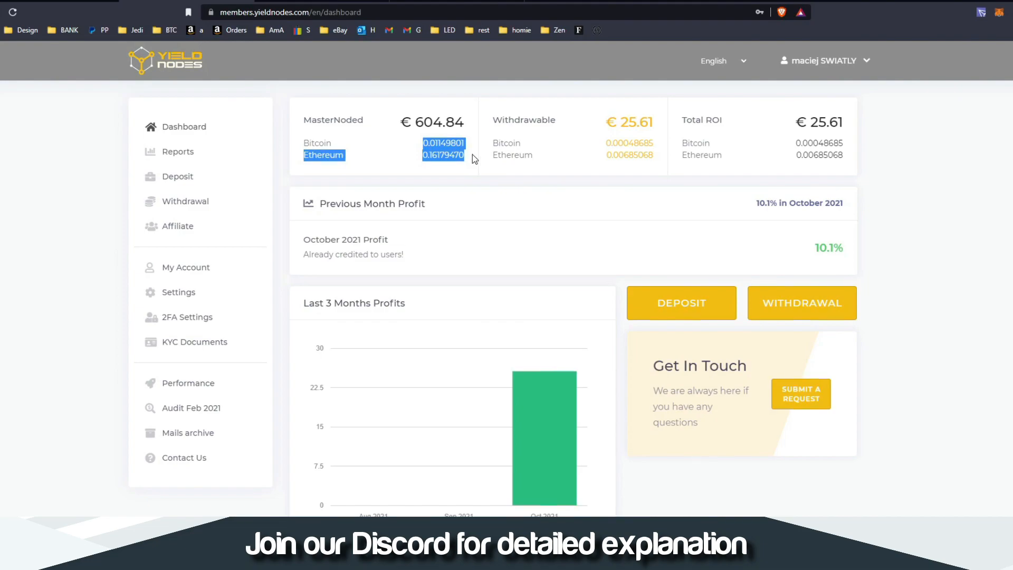
pyautogui.click(463, 161)
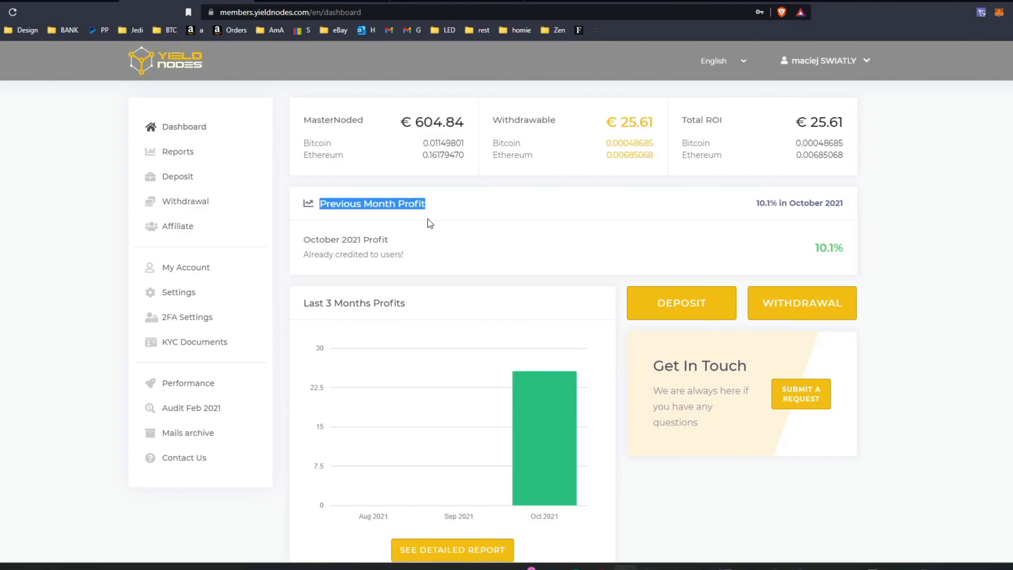
pyautogui.moveTo(433, 217)
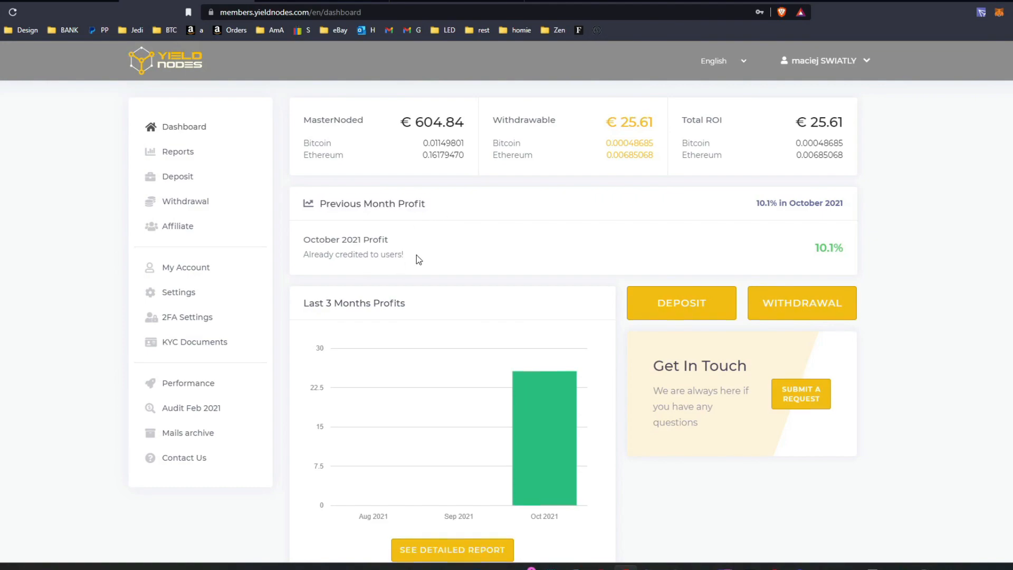
pyautogui.moveTo(310, 203); pyautogui.dragTo(420, 254)
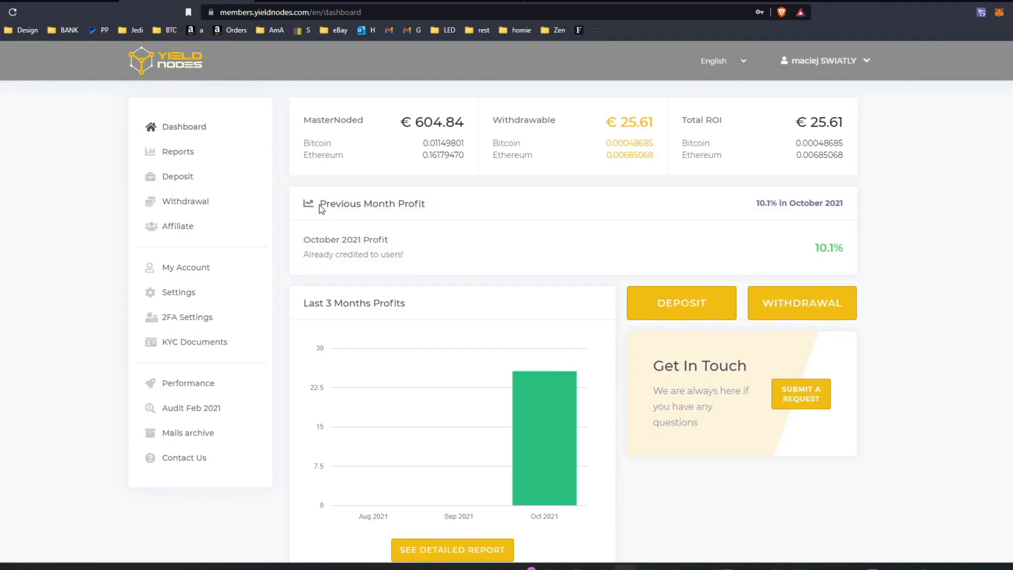
pyautogui.moveTo(320, 204); pyautogui.dragTo(846, 252)
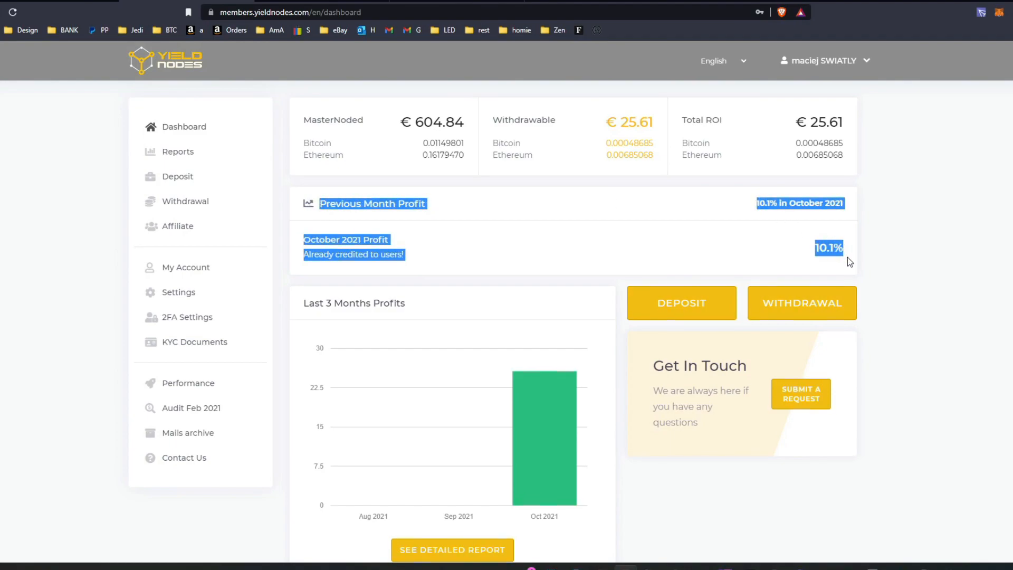
pyautogui.moveTo(835, 268)
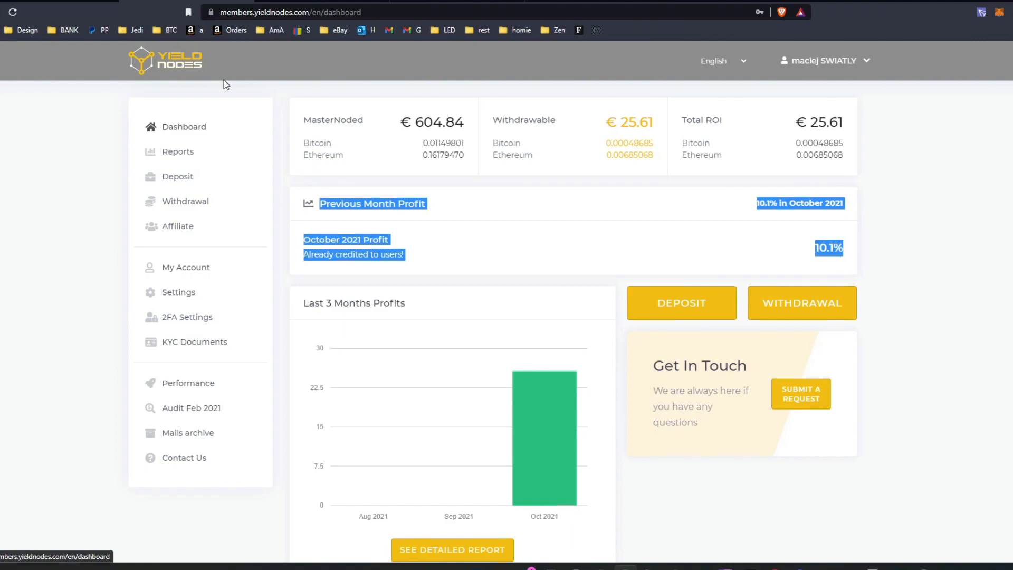
pyautogui.moveTo(184, 71)
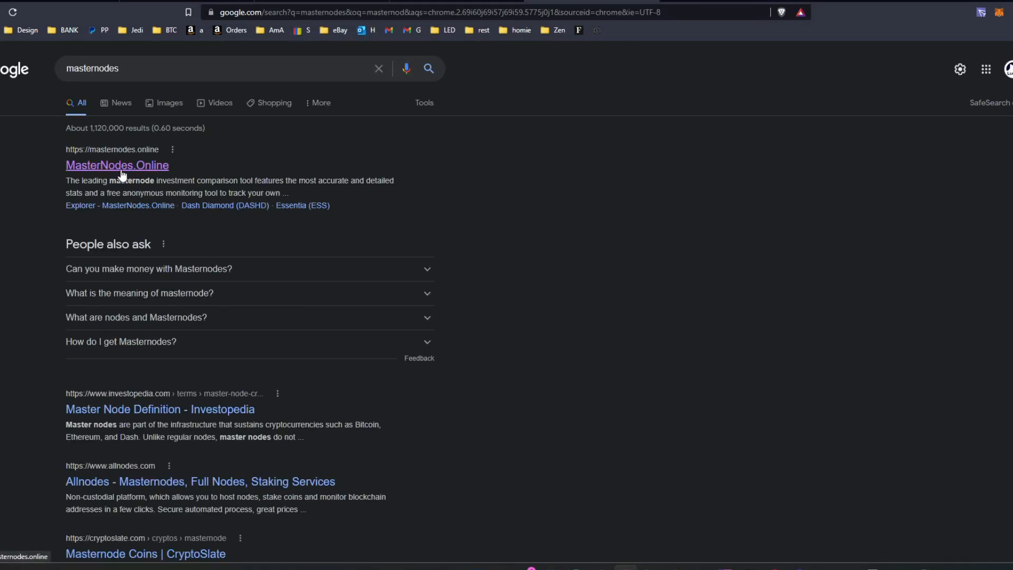
# Open the MasterNodes.Online result and highlight ROI figures in its coin table, including Dash
pyautogui.click(117, 166)
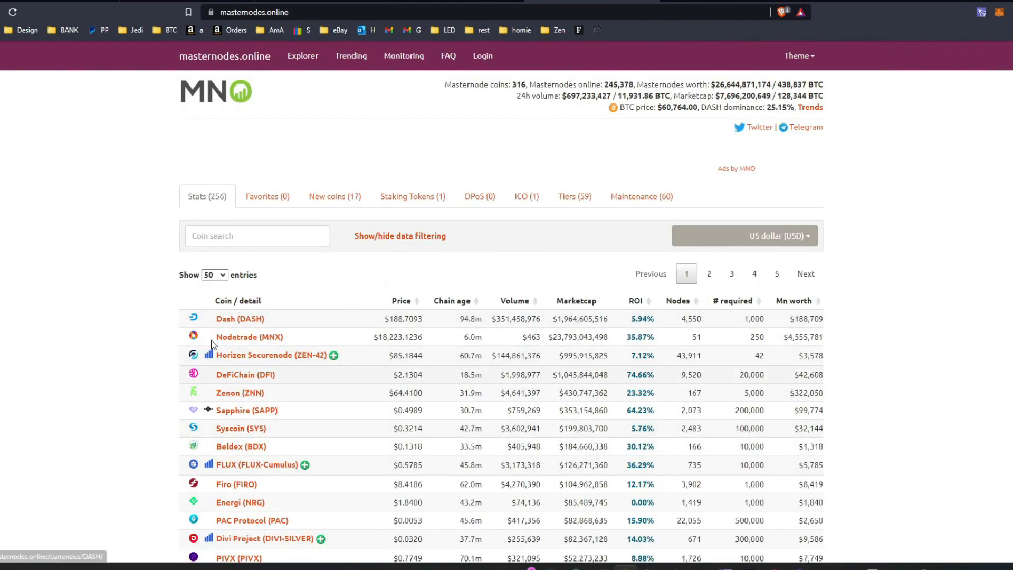
pyautogui.doubleClick(641, 319)
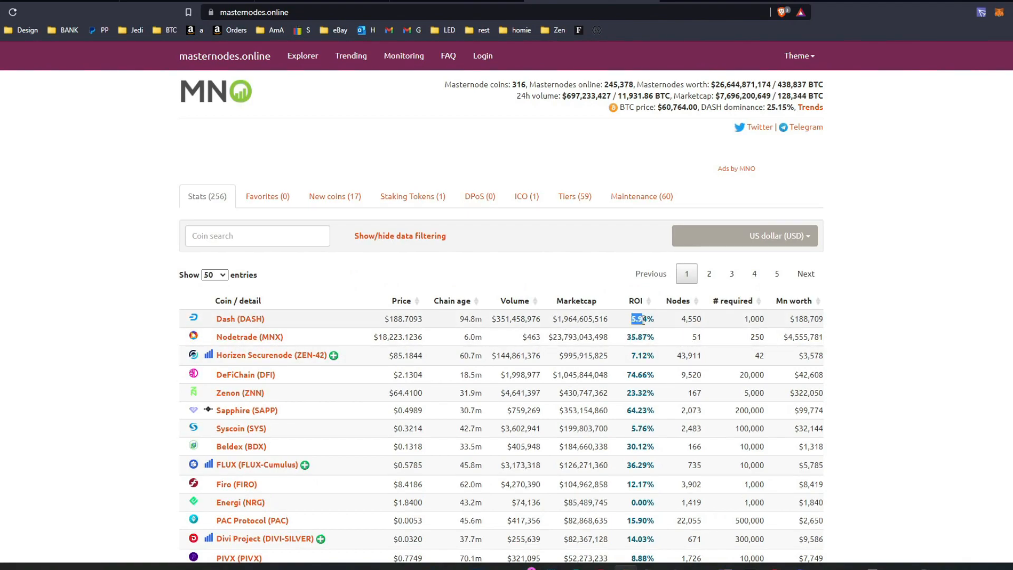
pyautogui.moveTo(624, 413)
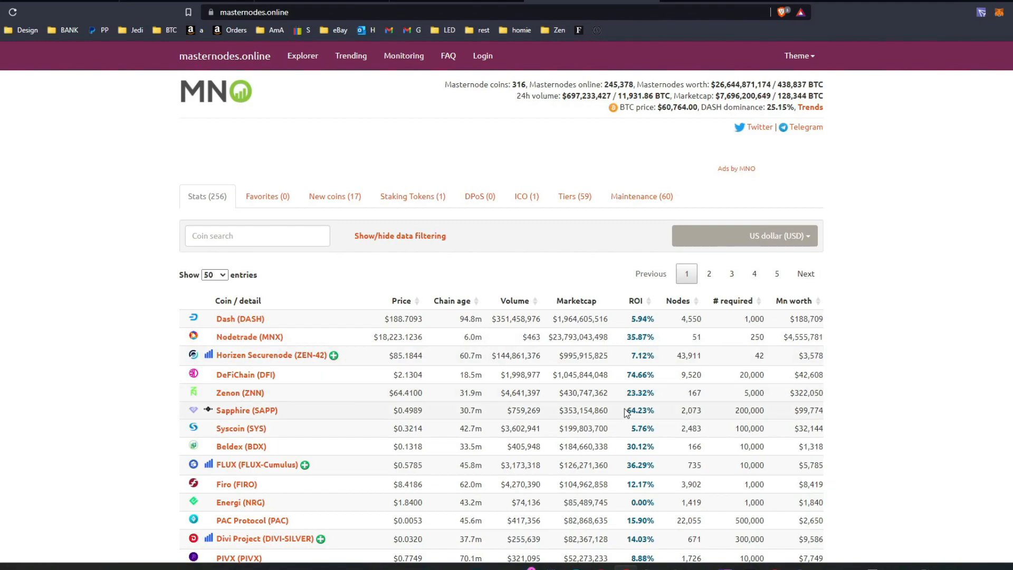
pyautogui.moveTo(749, 374)
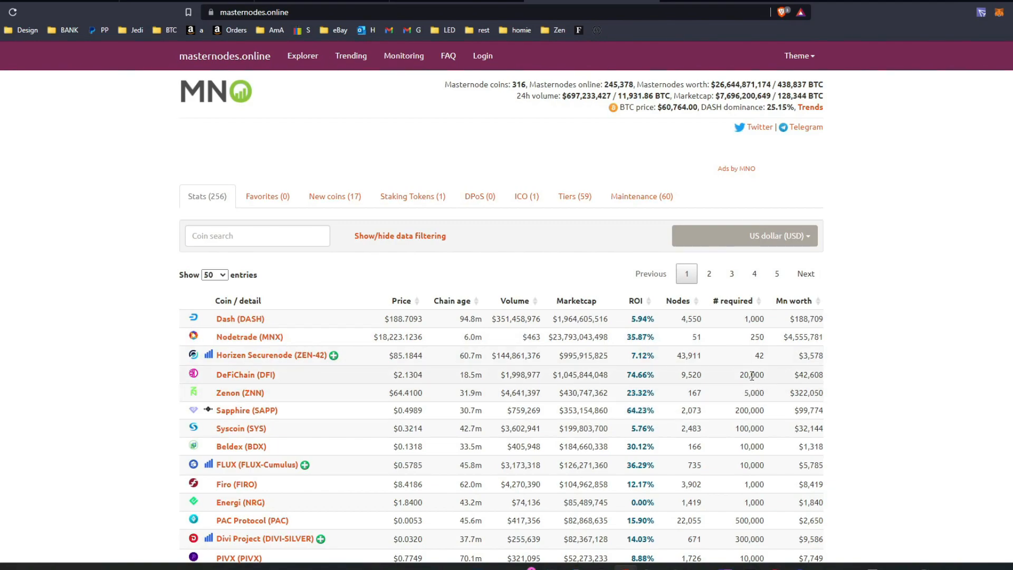
pyautogui.doubleClick(753, 391)
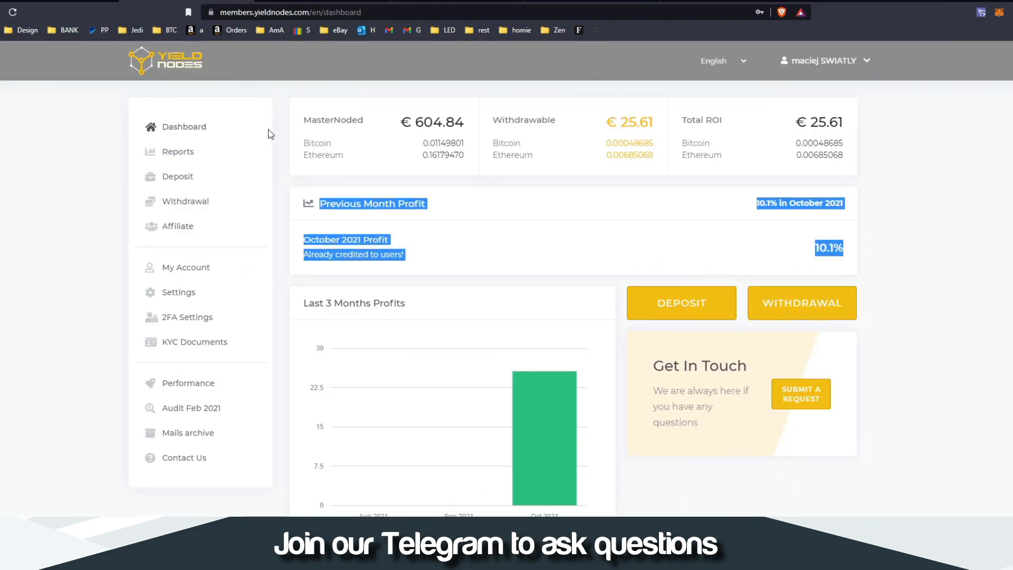
pyautogui.moveTo(683, 29)
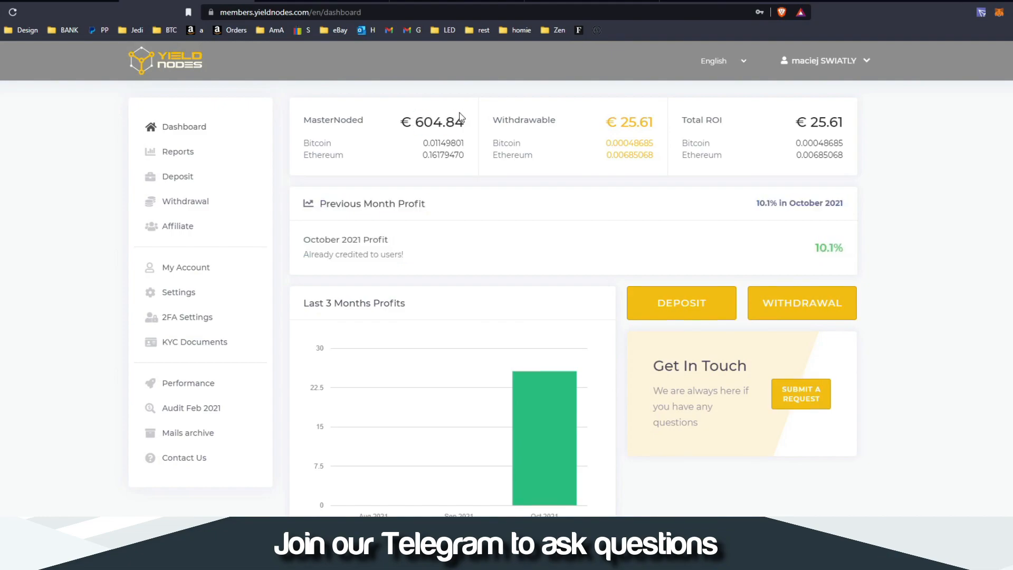
pyautogui.moveTo(418, 127)
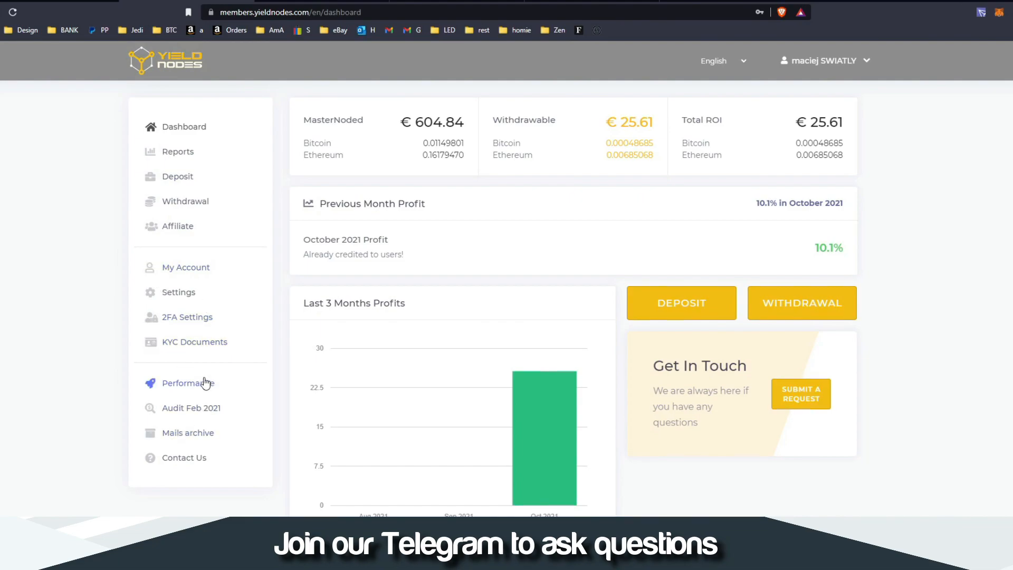
pyautogui.click(193, 383)
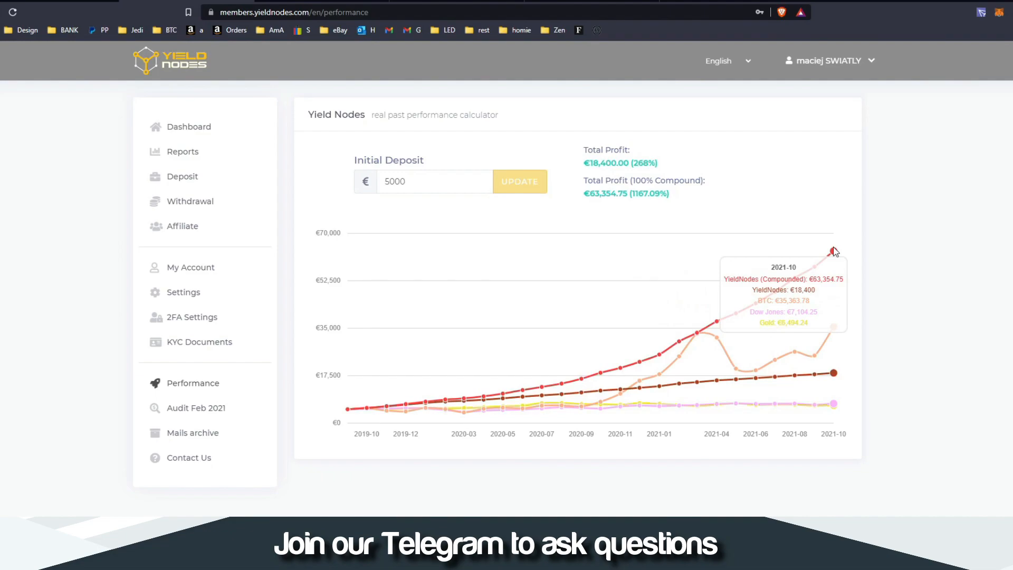
pyautogui.moveTo(600, 372)
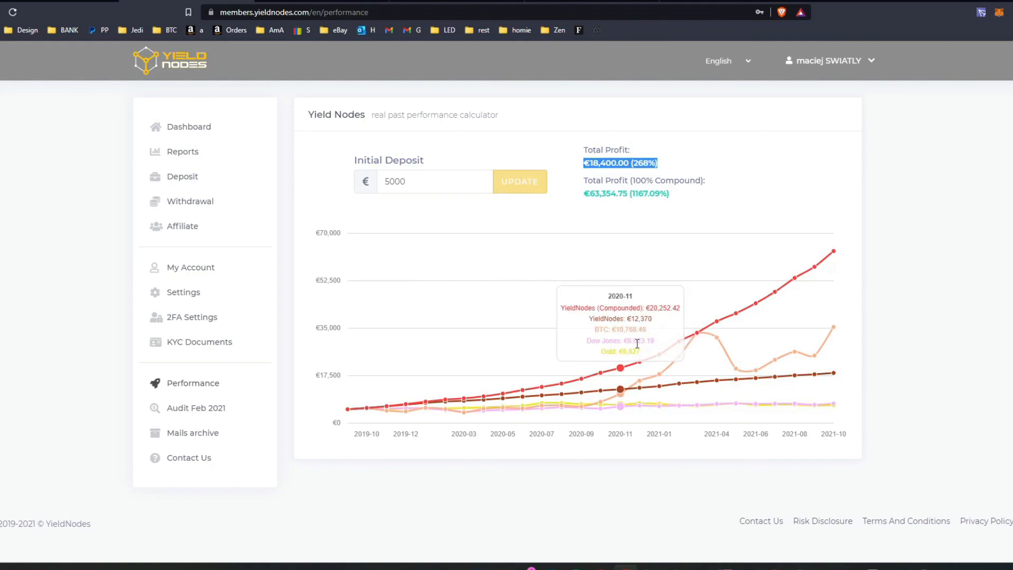
pyautogui.moveTo(746, 186)
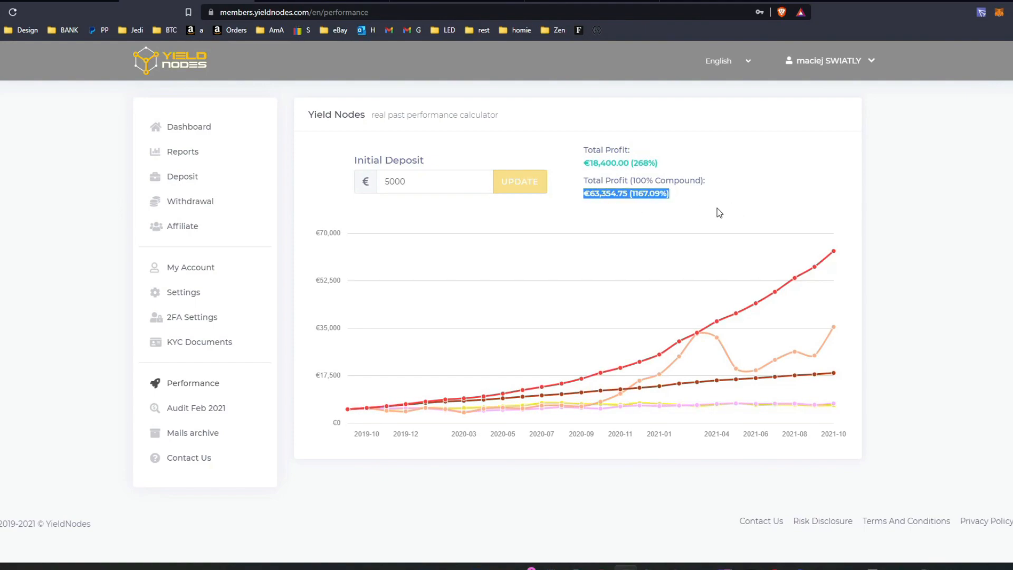
pyautogui.click(188, 126)
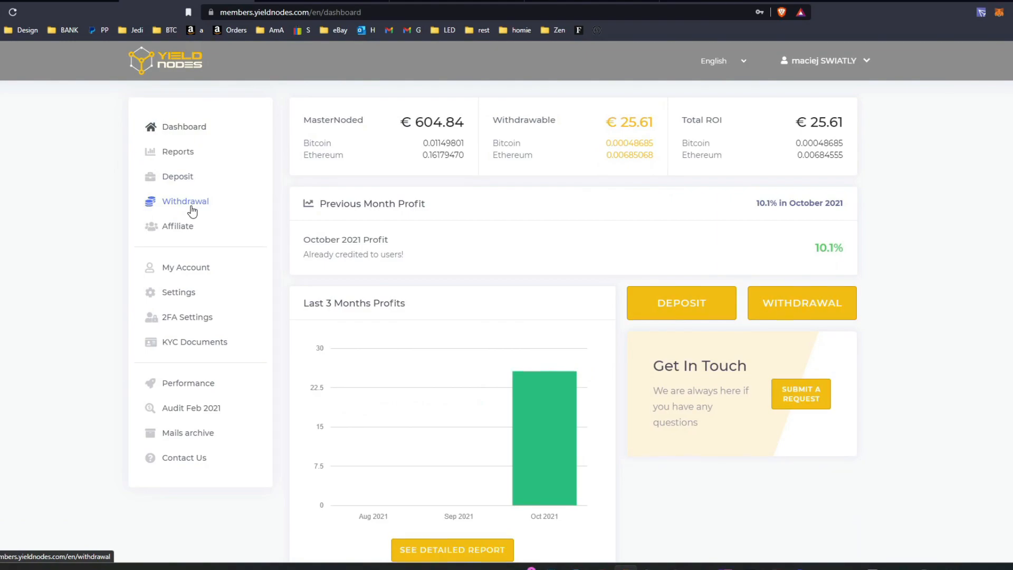
# Return to the withdrawal page showing €25.61 withdrawable and automatic compounding at 100%
pyautogui.click(185, 201)
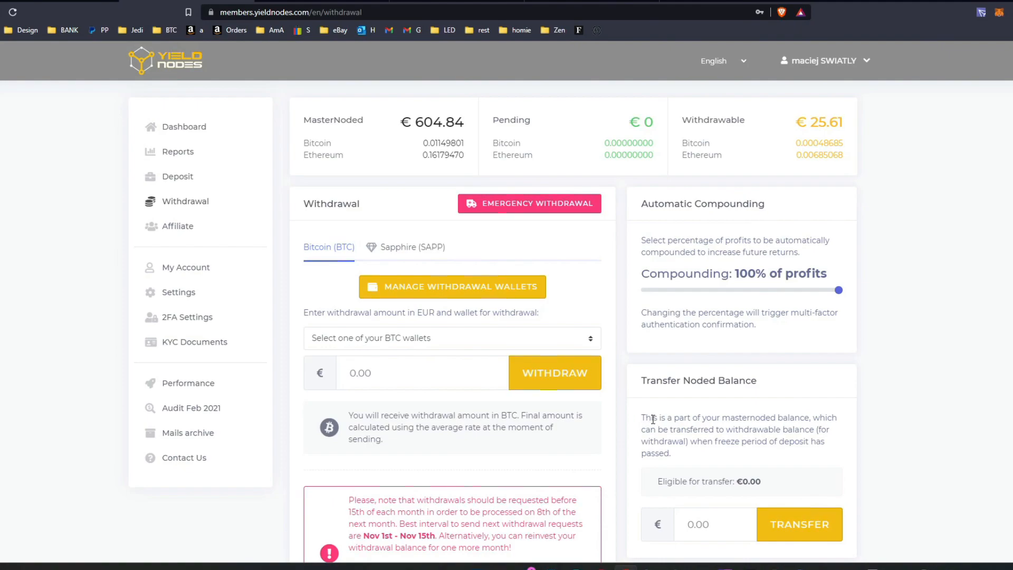
pyautogui.doubleClick(429, 122)
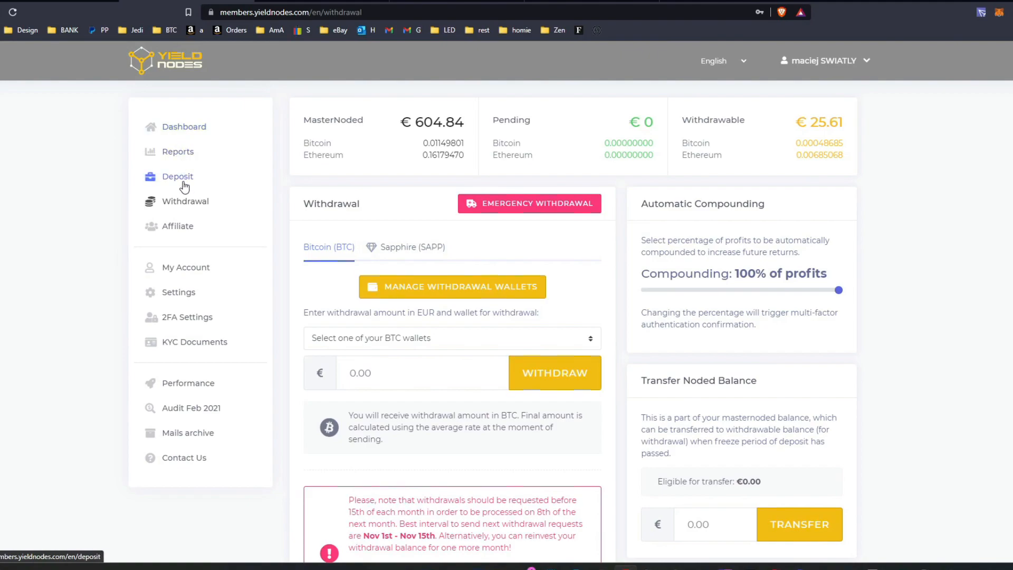
pyautogui.click(178, 177)
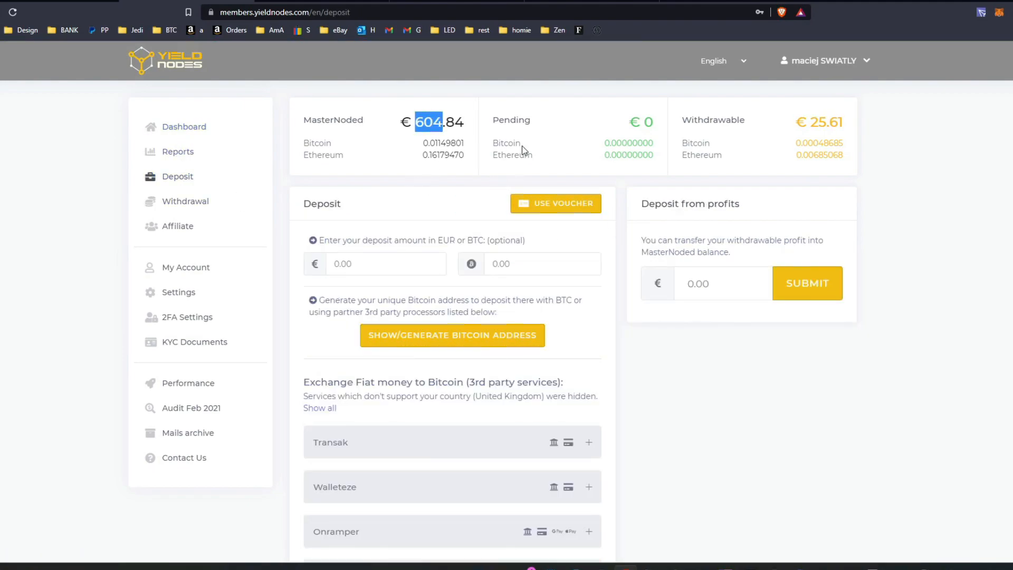
pyautogui.moveTo(488, 179)
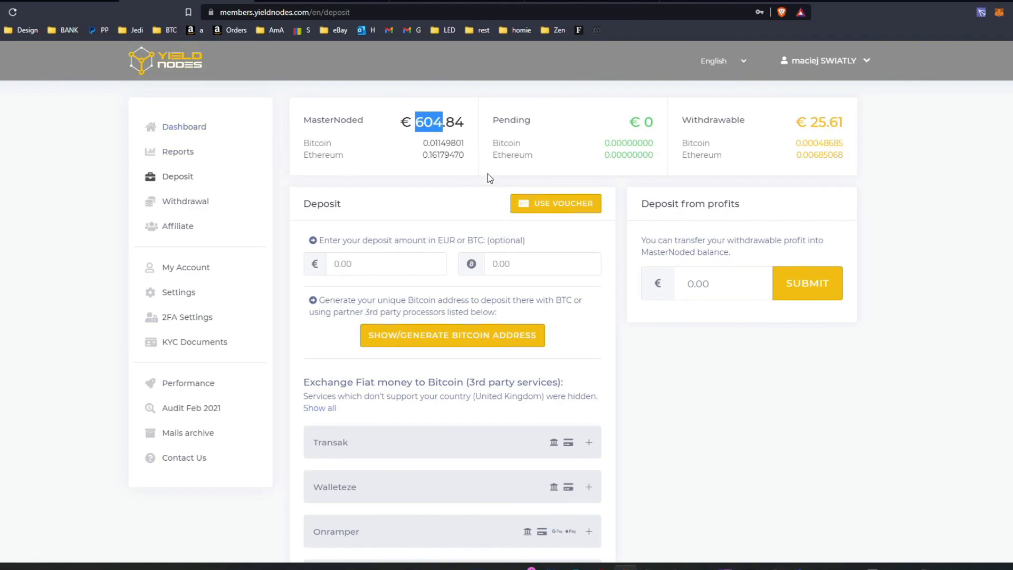
pyautogui.moveTo(209, 127)
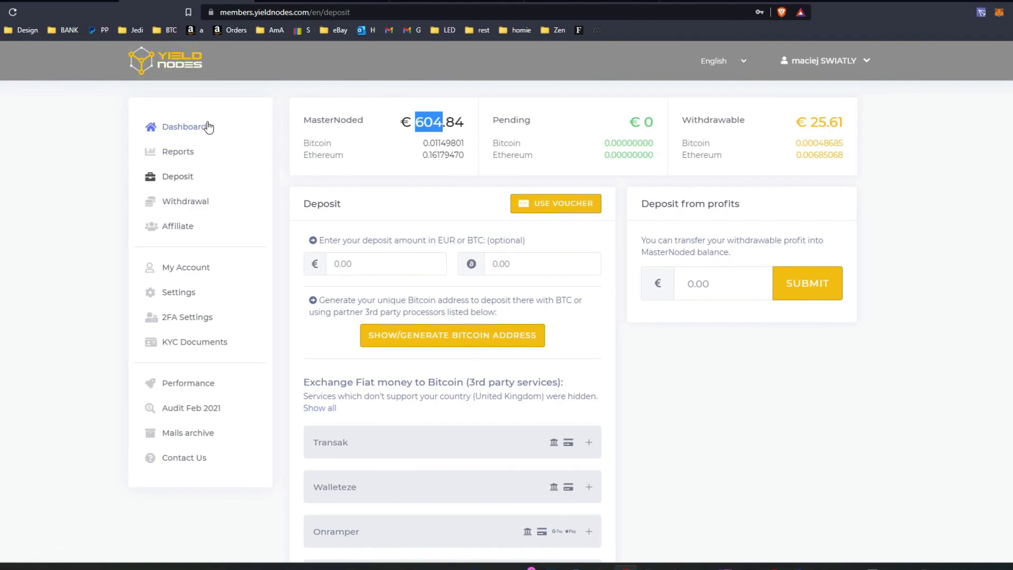
pyautogui.moveTo(185, 267)
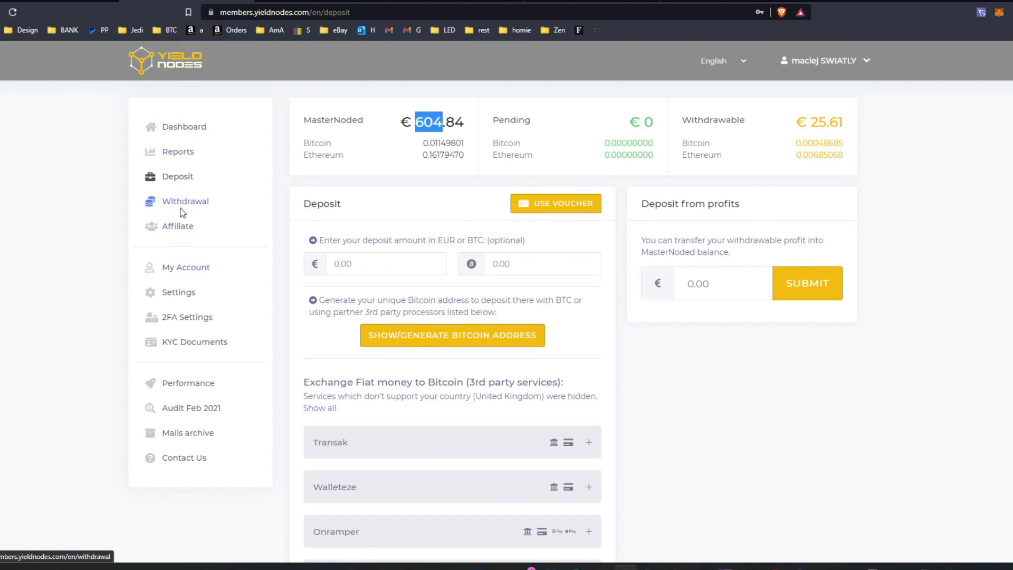
pyautogui.click(185, 201)
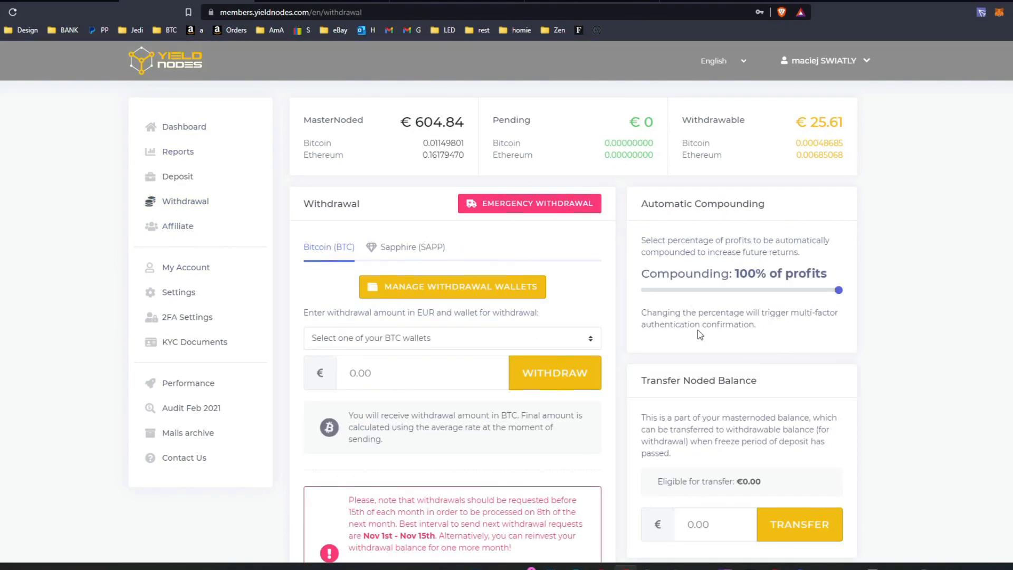